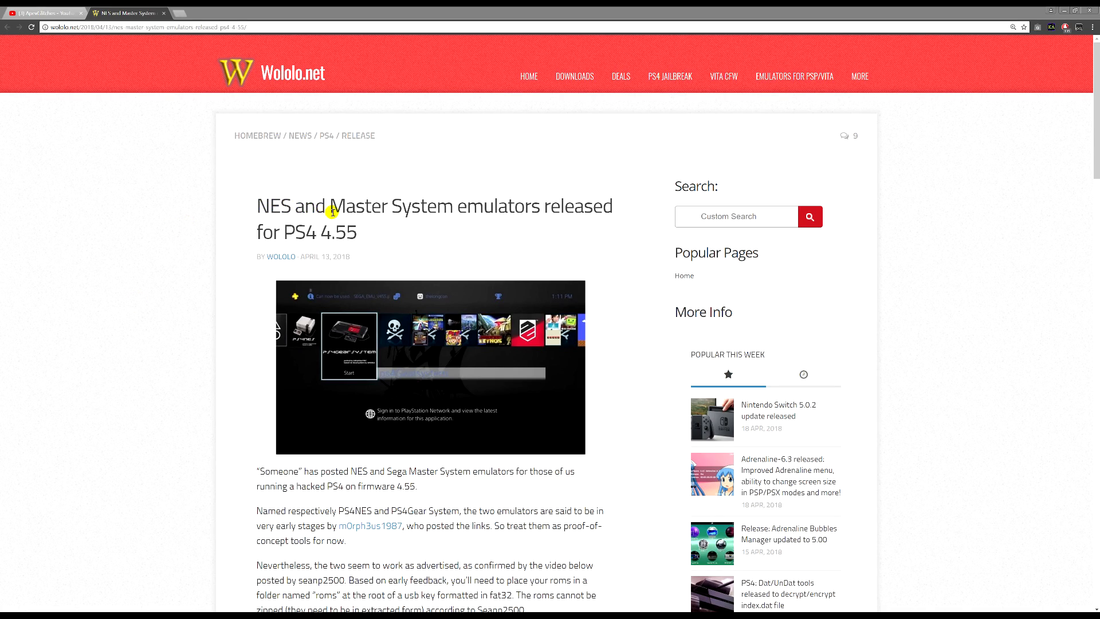
{"action": "mouse_move", "coordinate": [384, 228]}
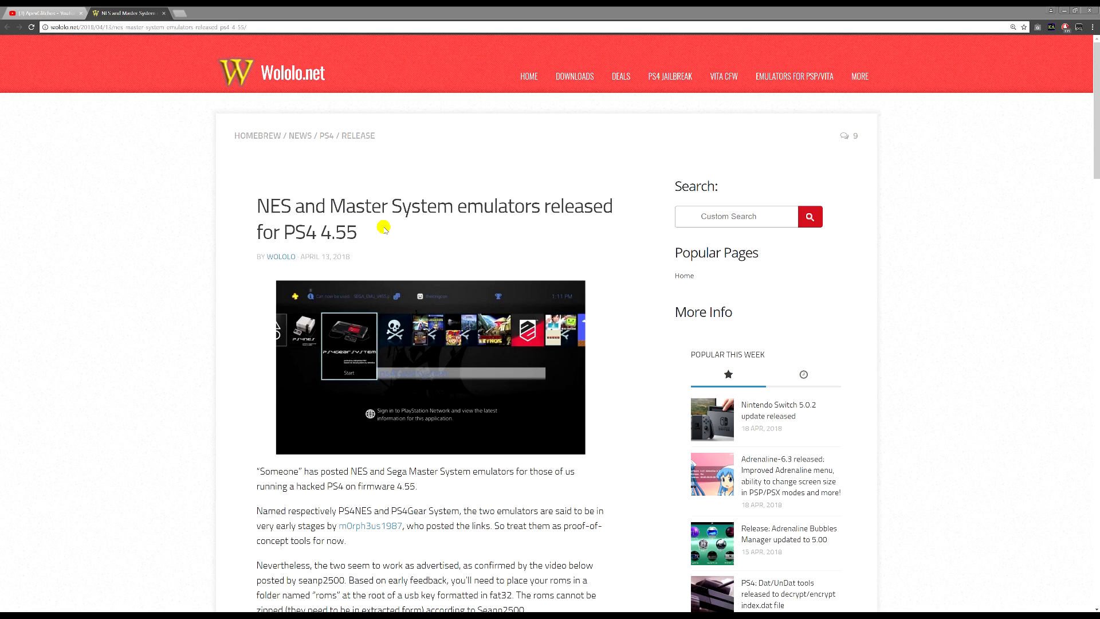
{"action": "mouse_move", "coordinate": [223, 272]}
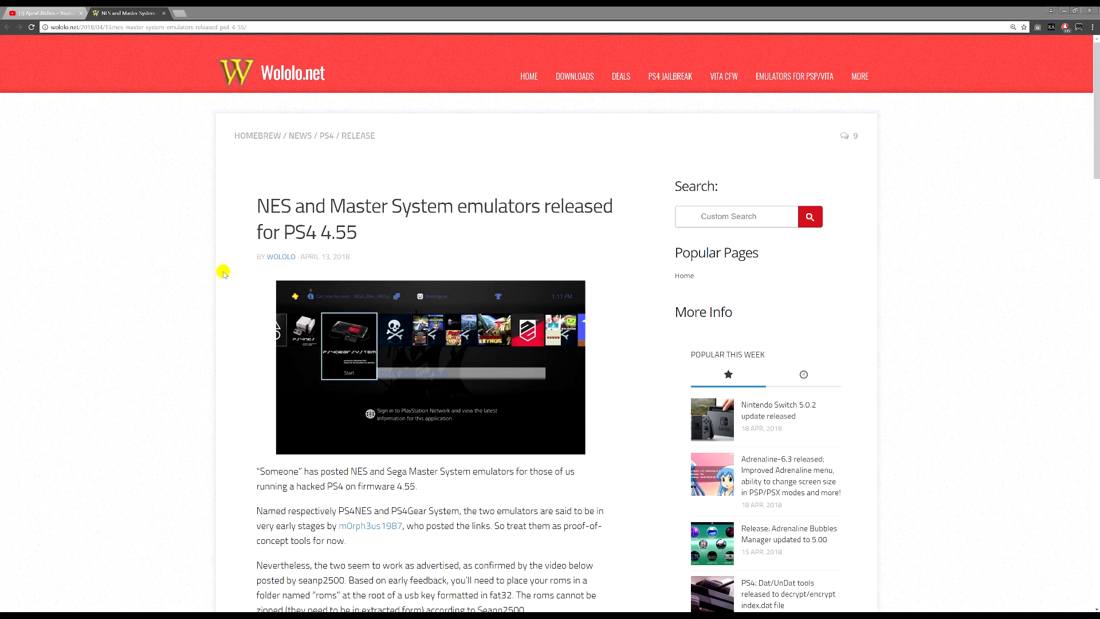
{"action": "mouse_move", "coordinate": [218, 222]}
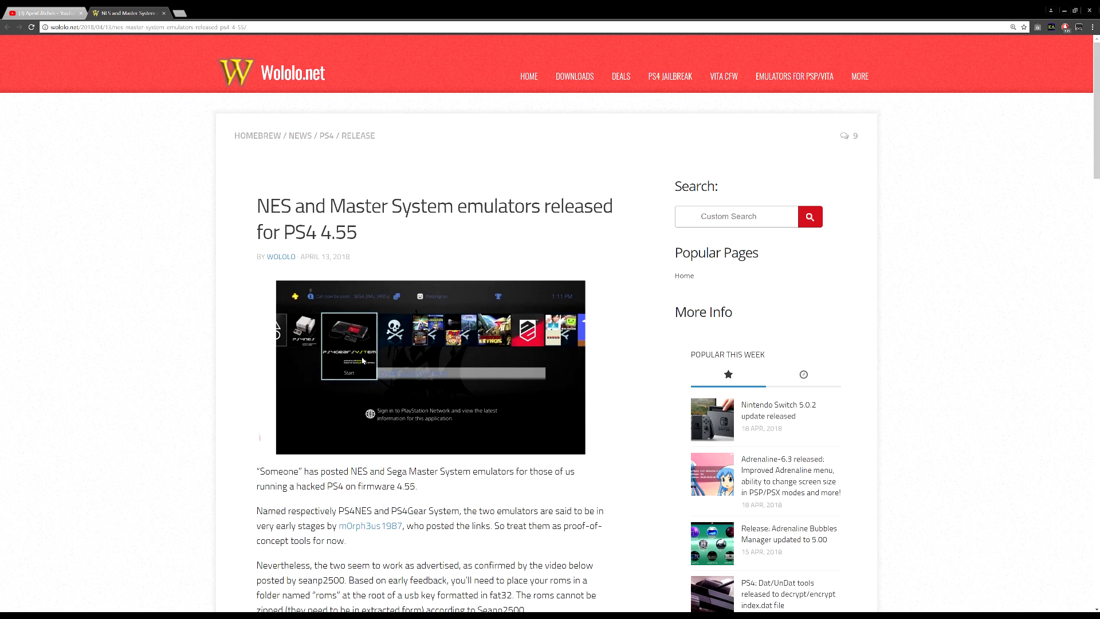
Follow the article's first 'here' link to MEGA and download NES_EMU_V455.pkg.
{"action": "scroll", "scroll_direction": "down", "scroll_amount": 3}
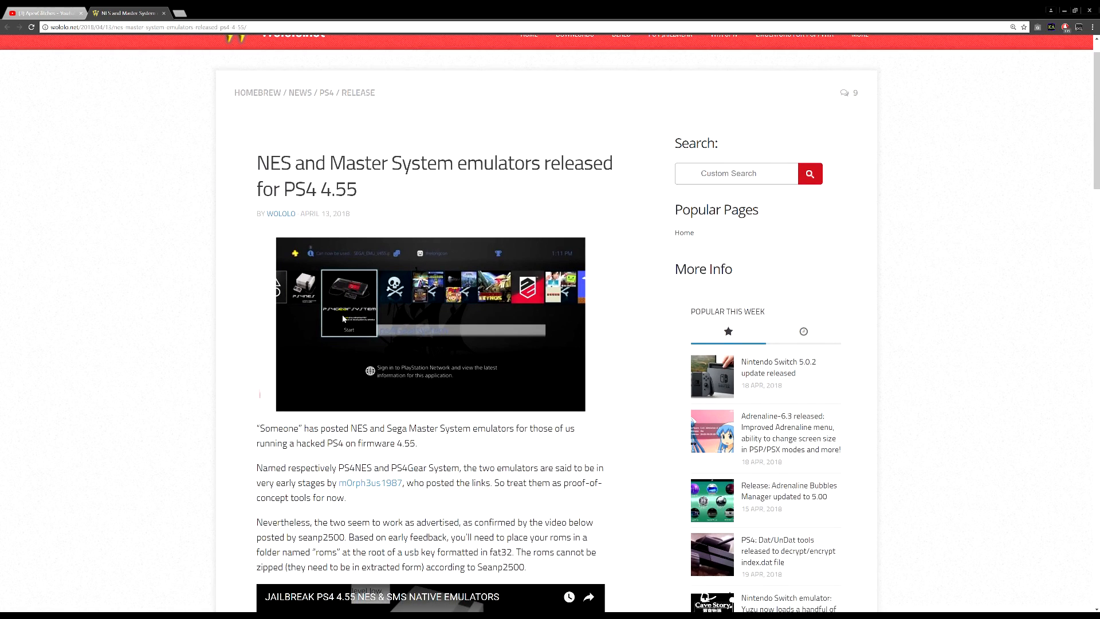
{"action": "scroll", "scroll_direction": "down", "scroll_amount": 3}
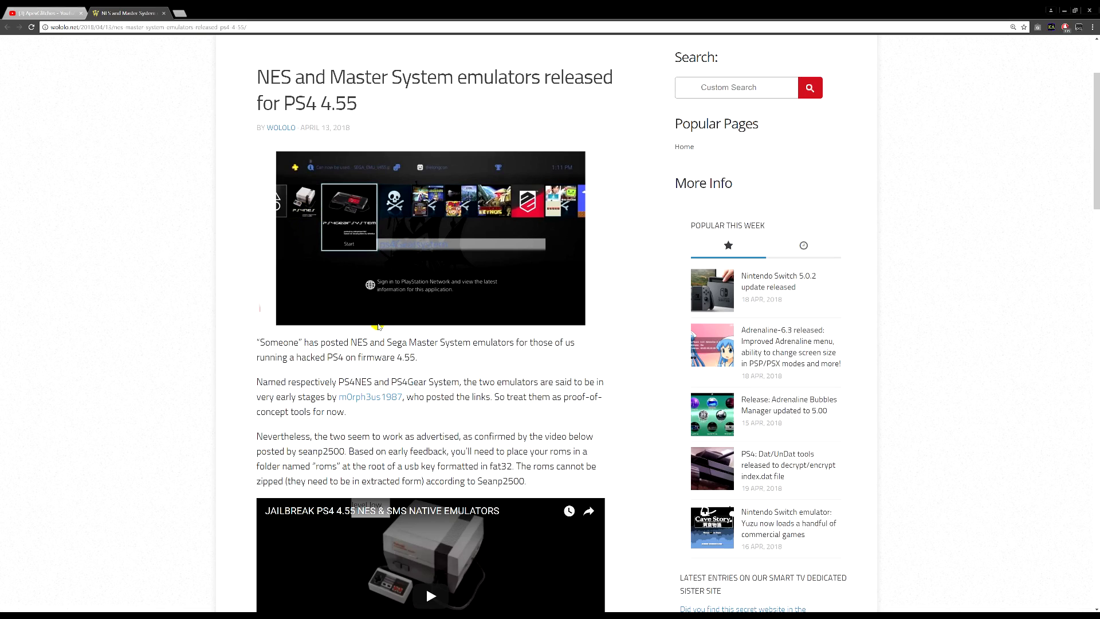
{"action": "scroll", "scroll_direction": "down", "scroll_amount": 3}
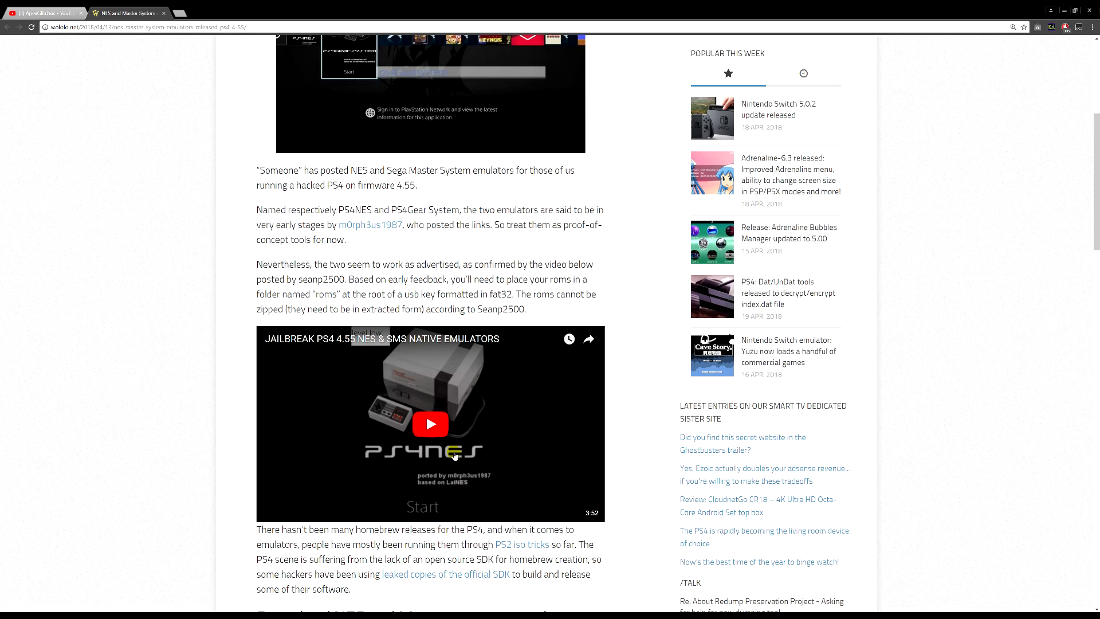
{"action": "mouse_move", "coordinate": [233, 409]}
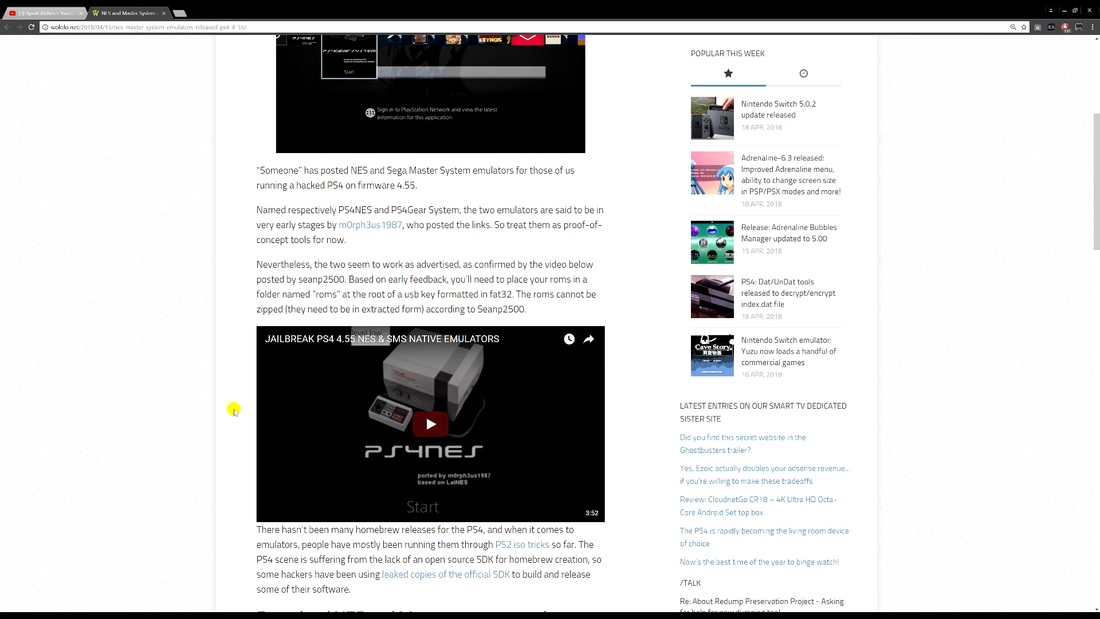
{"action": "mouse_move", "coordinate": [310, 265]}
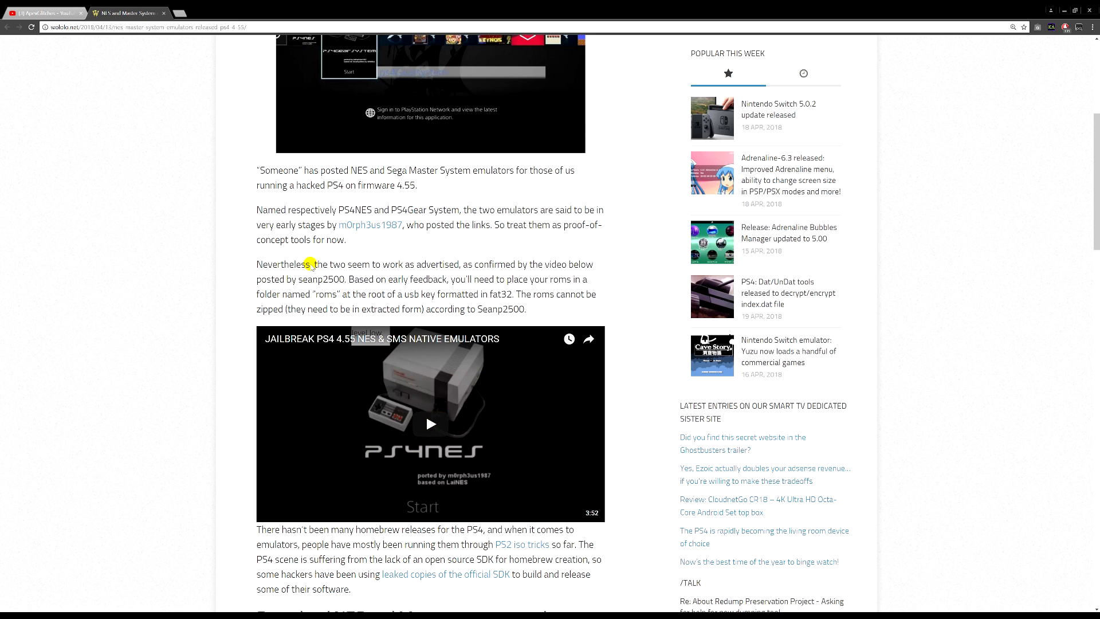
{"action": "scroll", "scroll_direction": "up", "scroll_amount": 3}
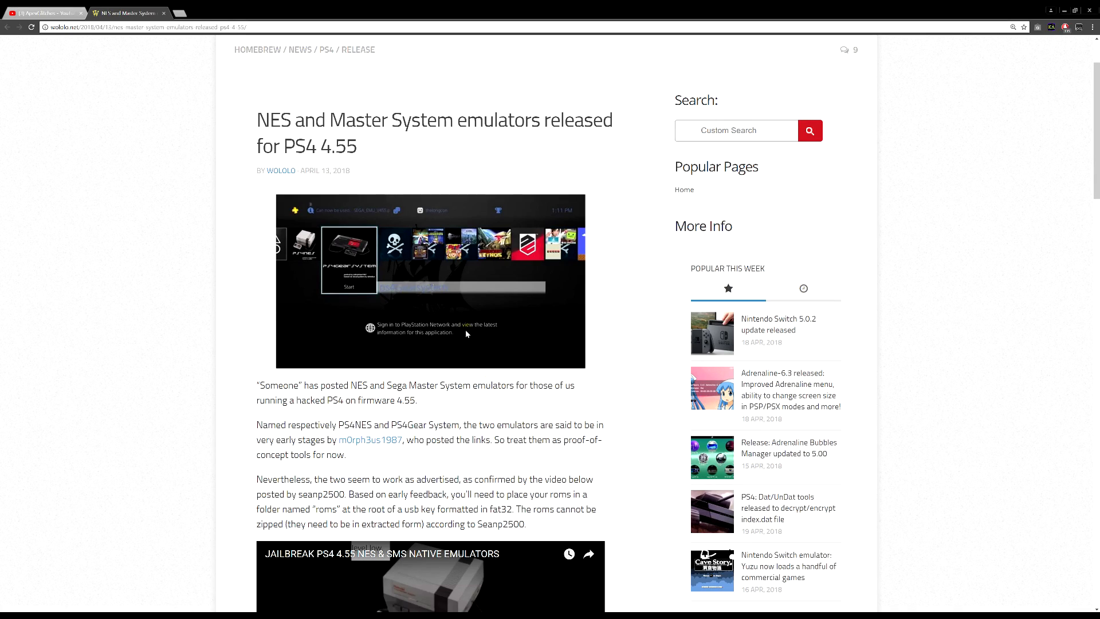
{"action": "mouse_move", "coordinate": [372, 251]}
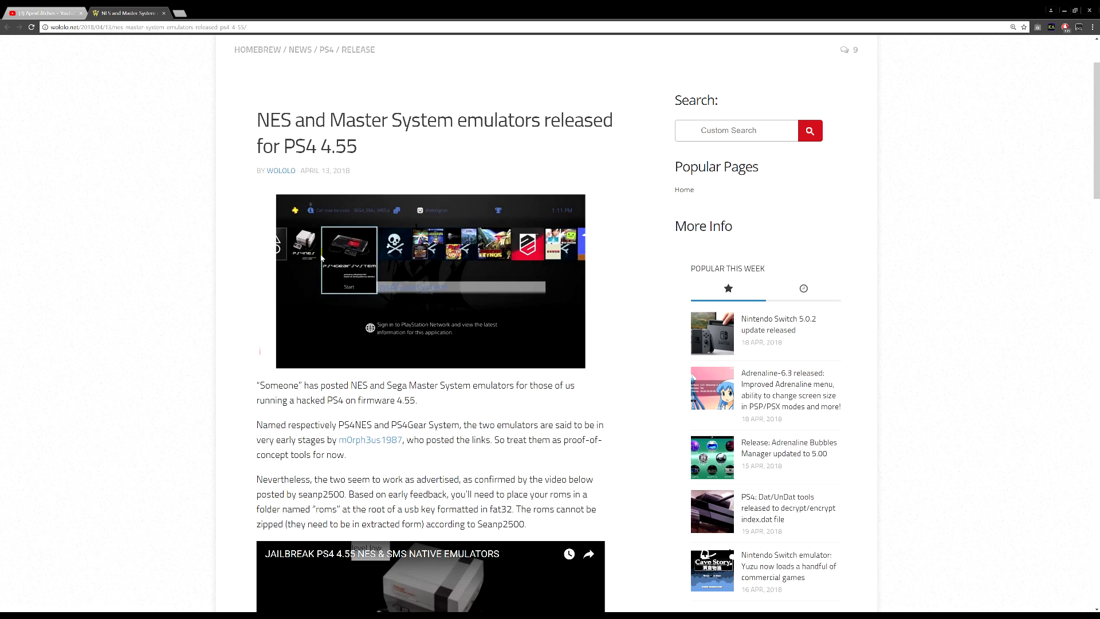
{"action": "mouse_move", "coordinate": [323, 259]}
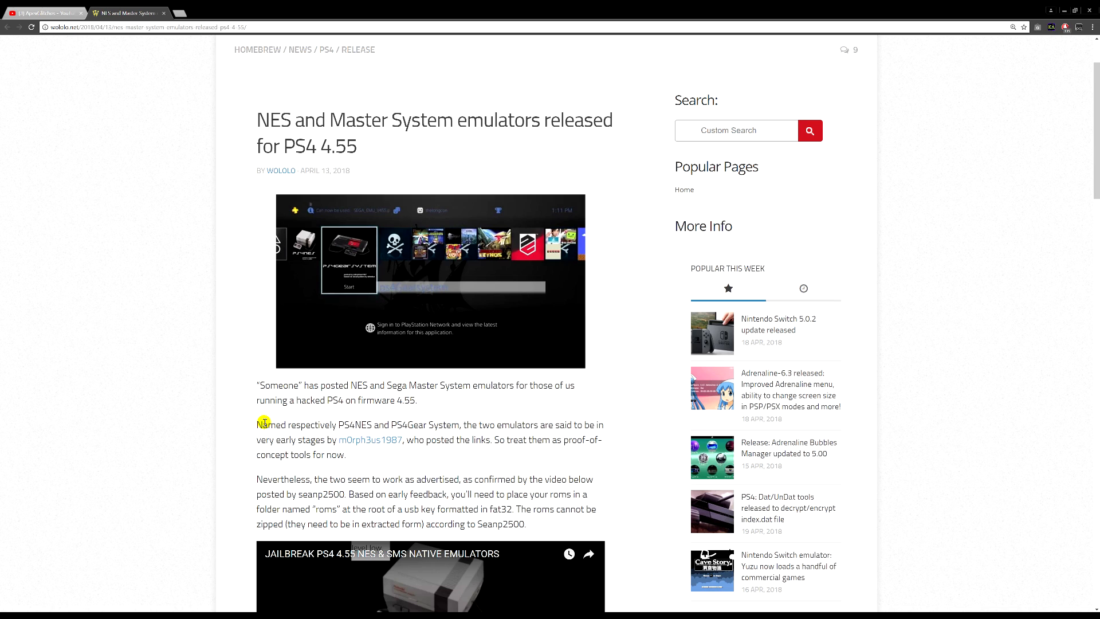
{"action": "mouse_move", "coordinate": [313, 407]}
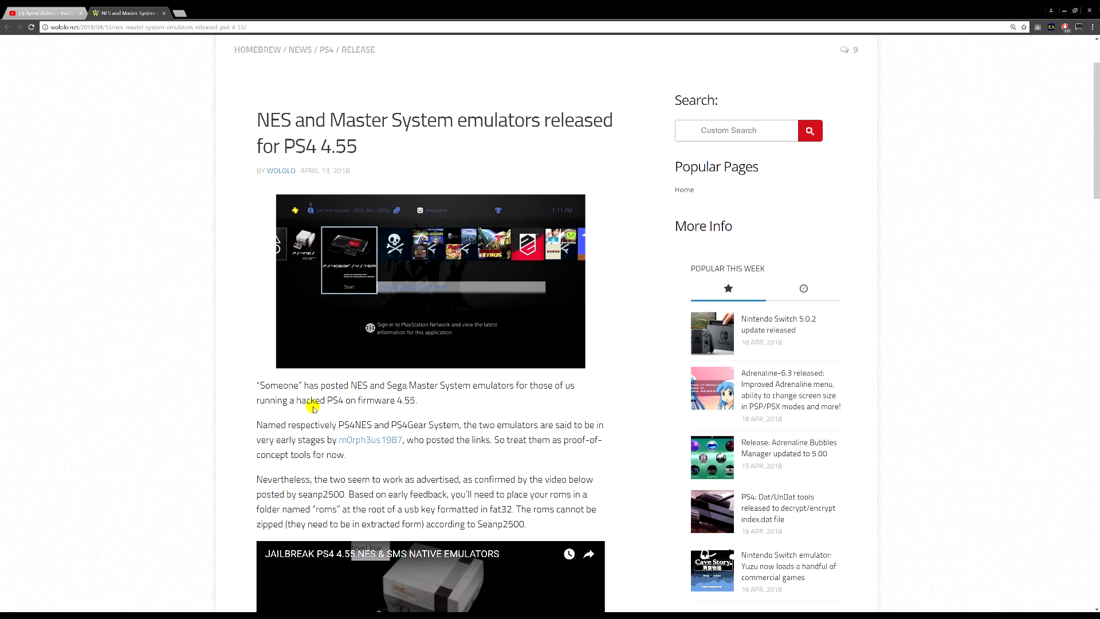
{"action": "mouse_move", "coordinate": [392, 263]}
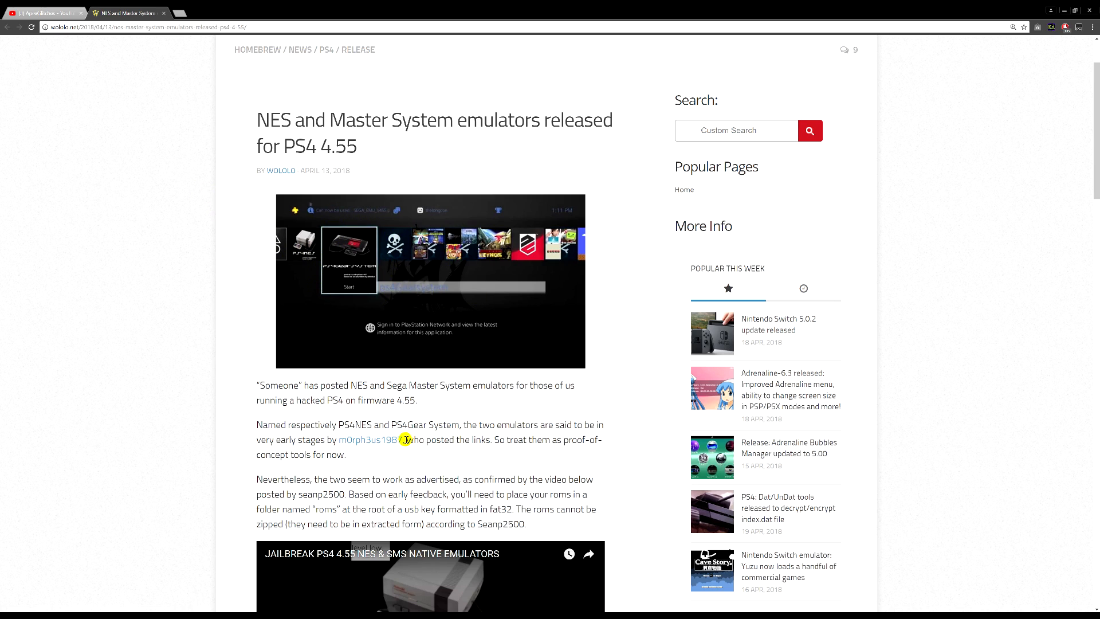
{"action": "mouse_move", "coordinate": [388, 410]}
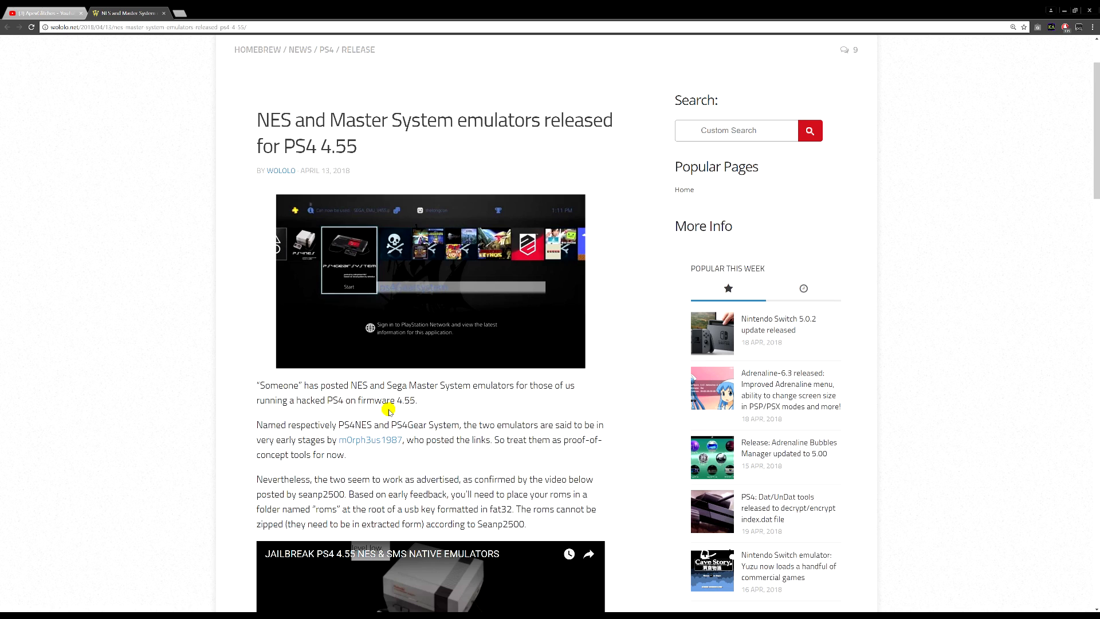
{"action": "mouse_move", "coordinate": [474, 435]}
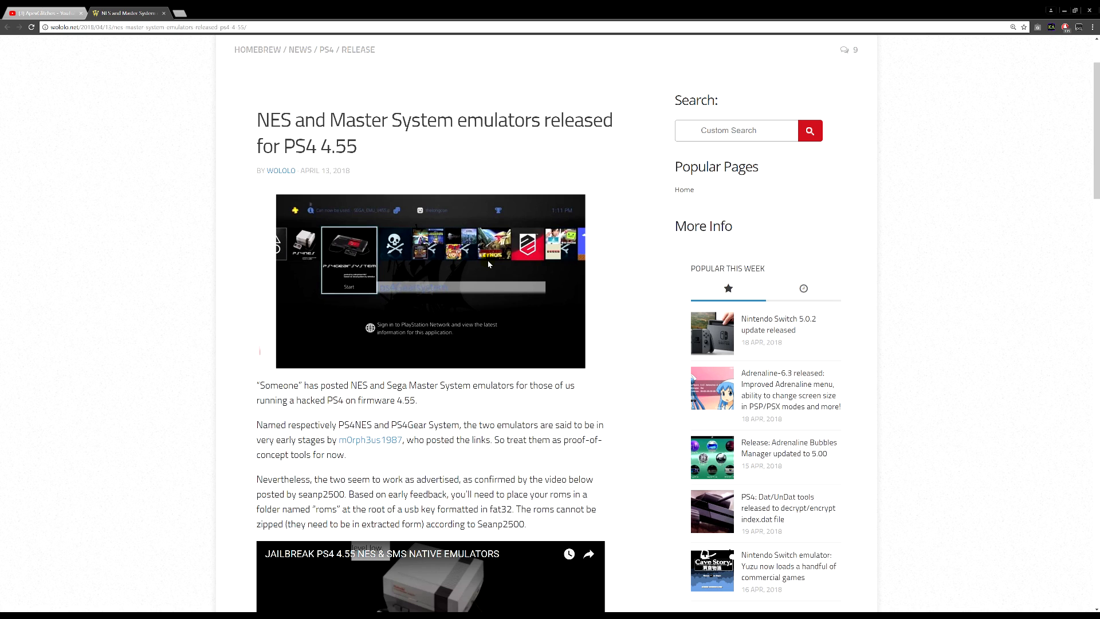
{"action": "scroll", "scroll_direction": "down", "scroll_amount": 3}
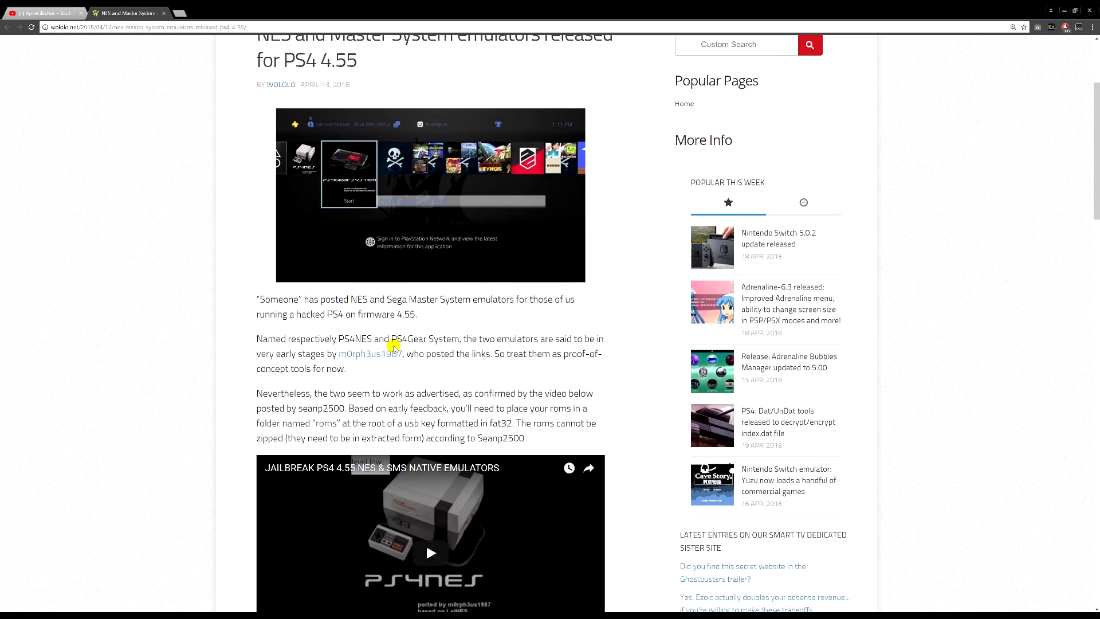
{"action": "scroll", "scroll_direction": "down", "scroll_amount": 3}
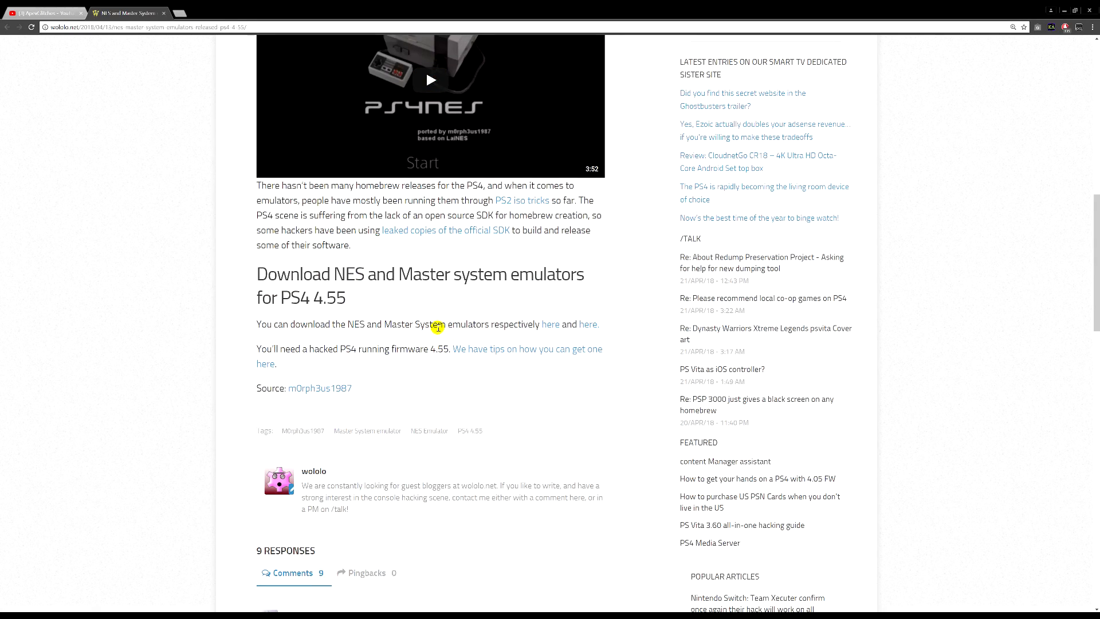
{"action": "mouse_move", "coordinate": [550, 325]}
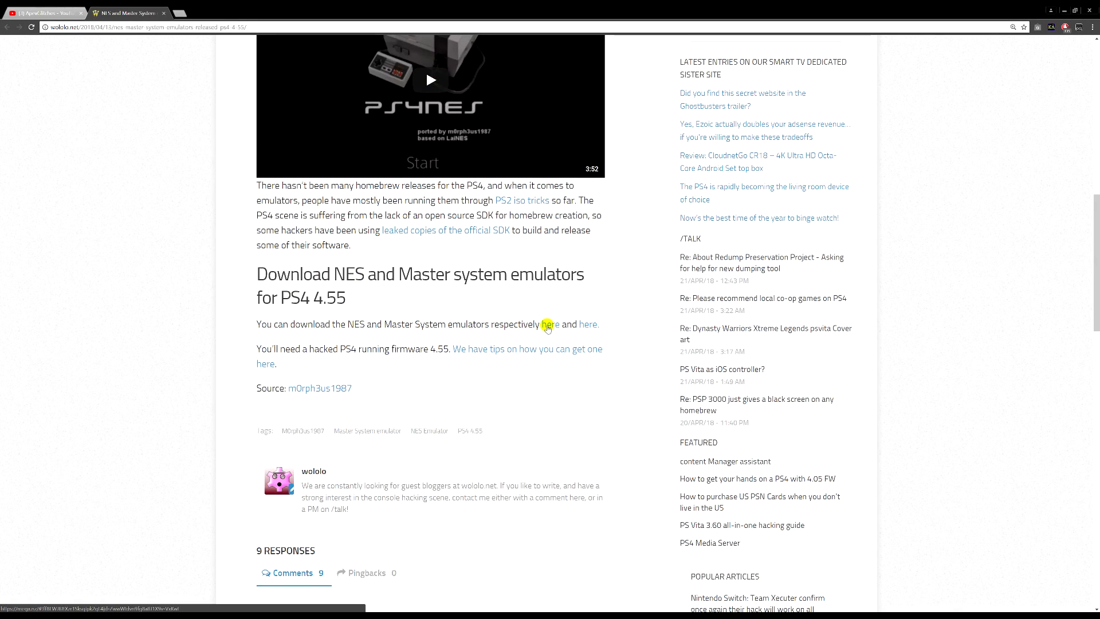
{"action": "left_click", "coordinate": [549, 324]}
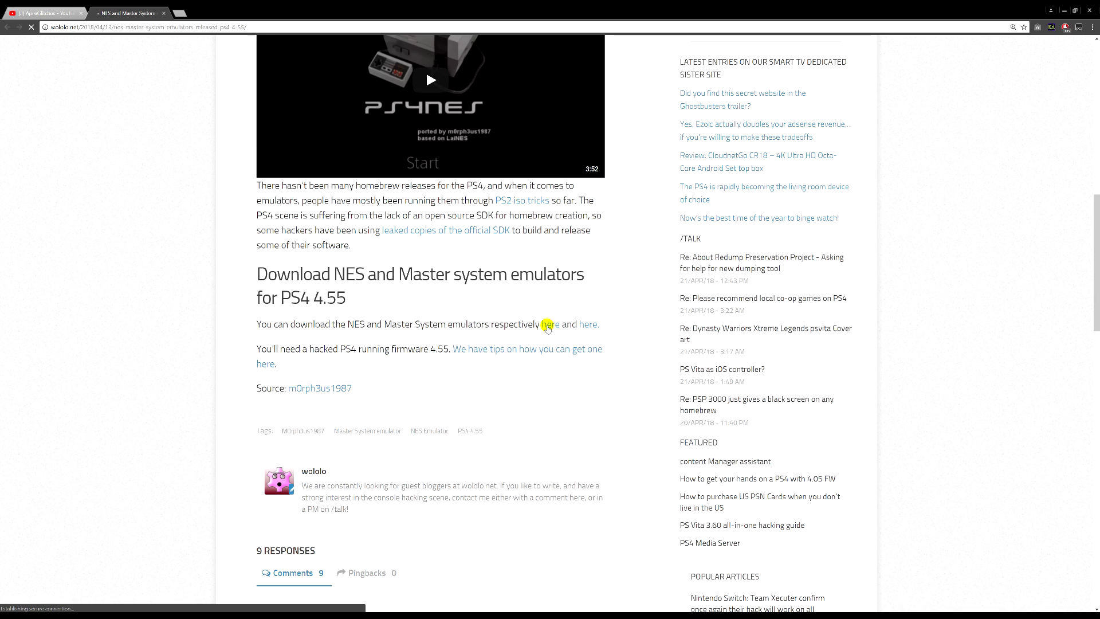
{"action": "left_click", "coordinate": [549, 324]}
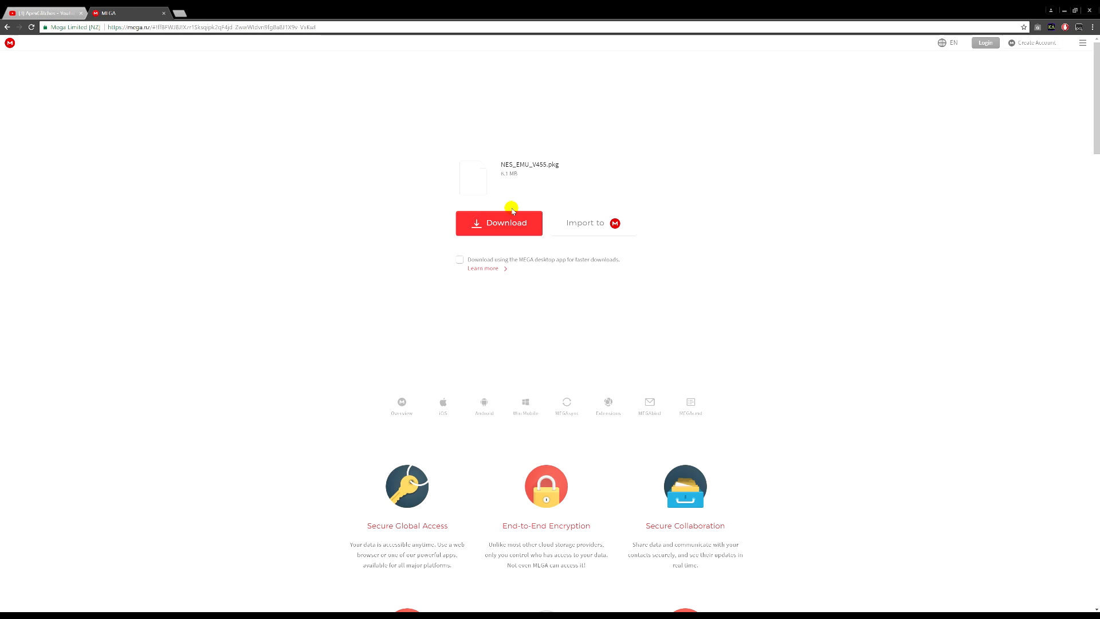
{"action": "left_click", "coordinate": [499, 222]}
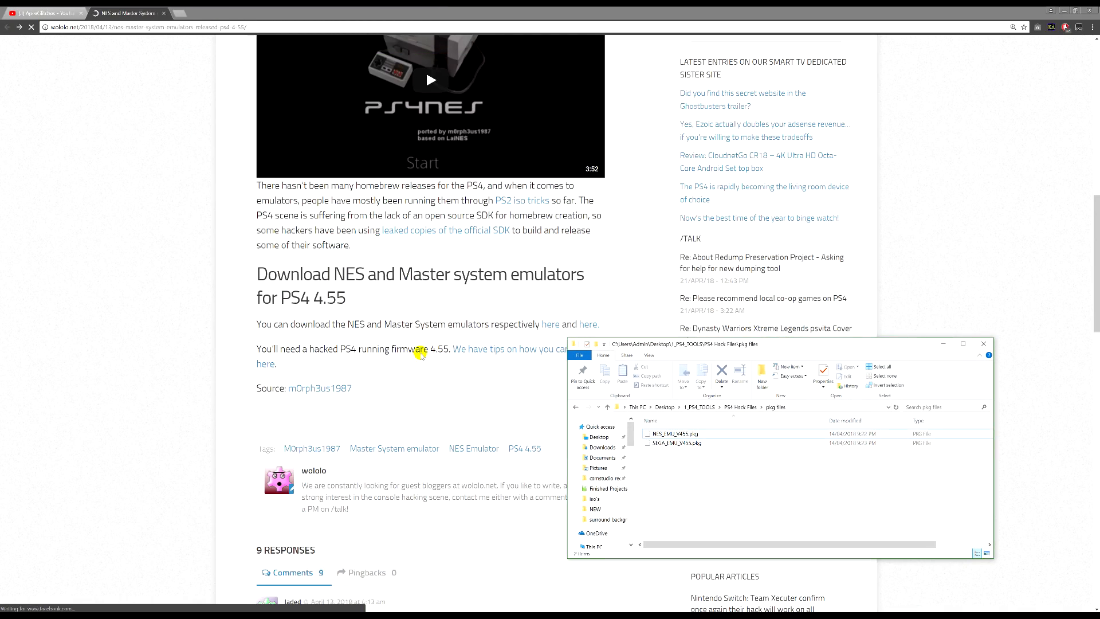
Scroll the Wololo article down toward its comments section.
{"action": "scroll", "scroll_direction": "down", "scroll_amount": 3}
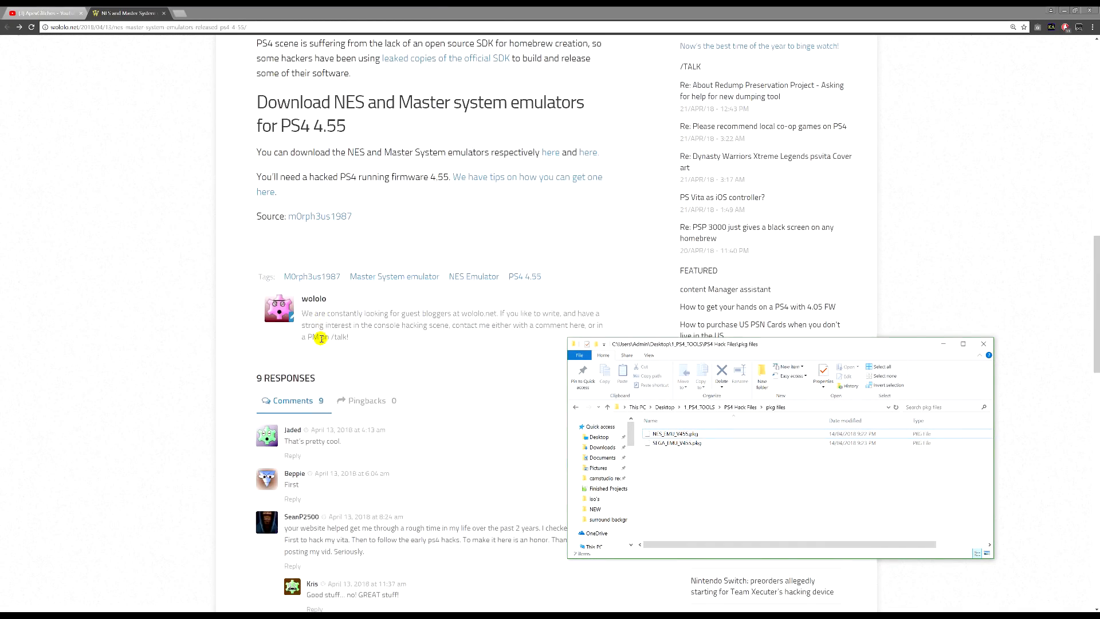
{"action": "mouse_move", "coordinate": [635, 330]}
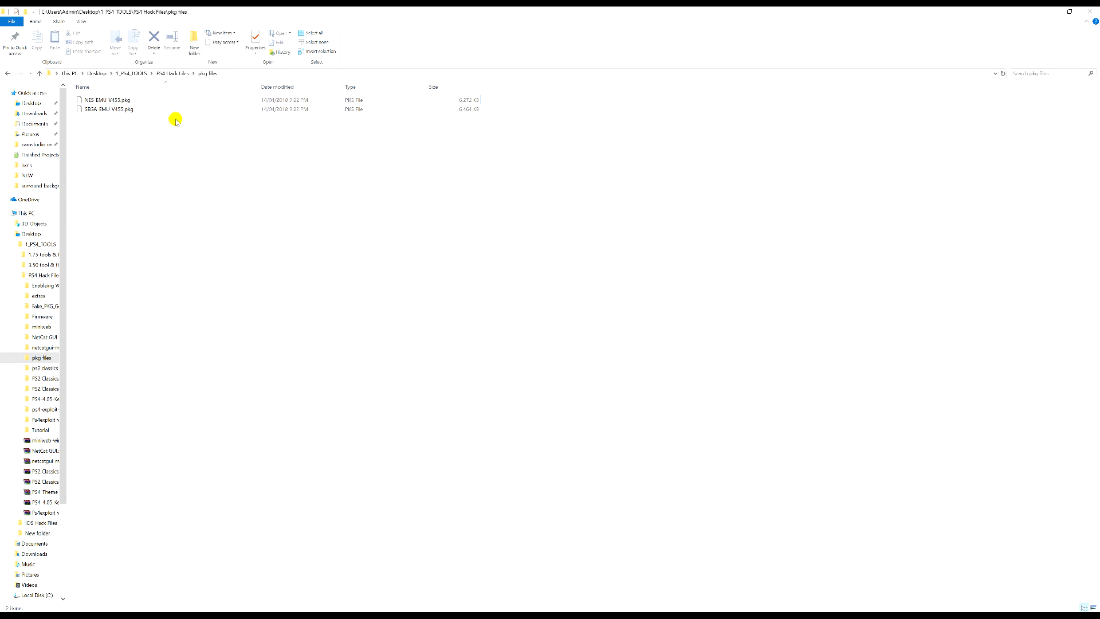
{"action": "mouse_move", "coordinate": [52, 64]}
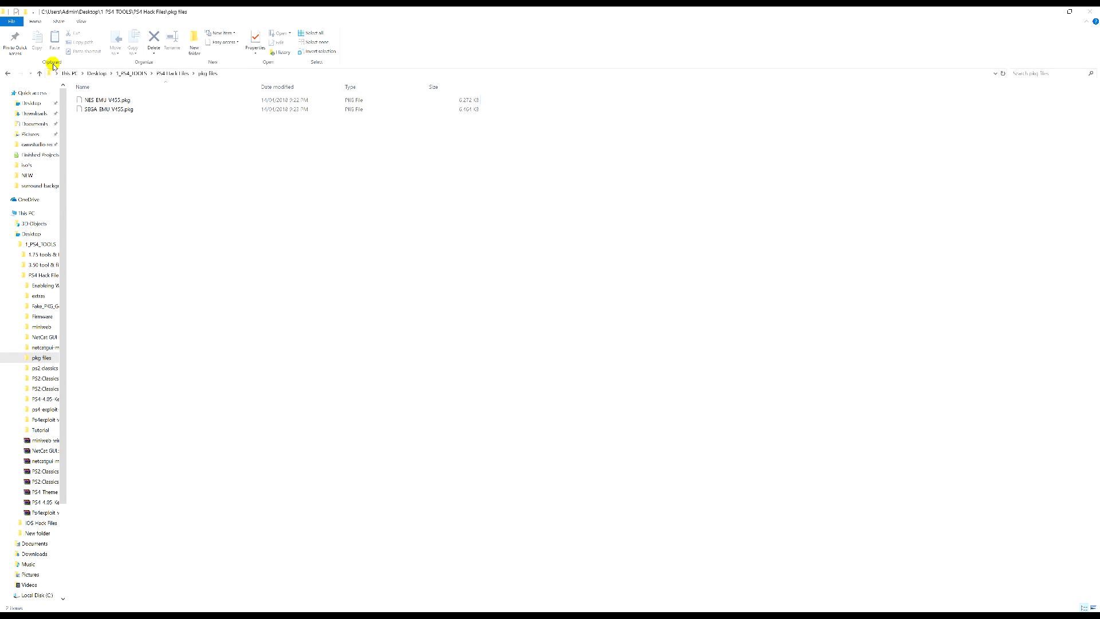
{"action": "mouse_move", "coordinate": [224, 282]}
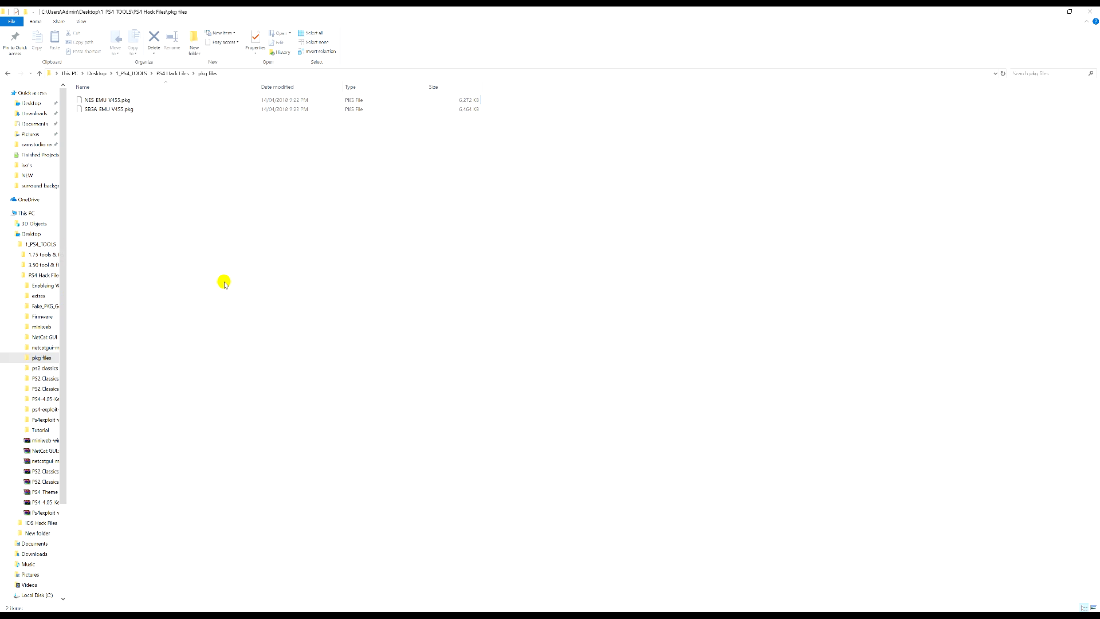
{"action": "mouse_move", "coordinate": [443, 339]}
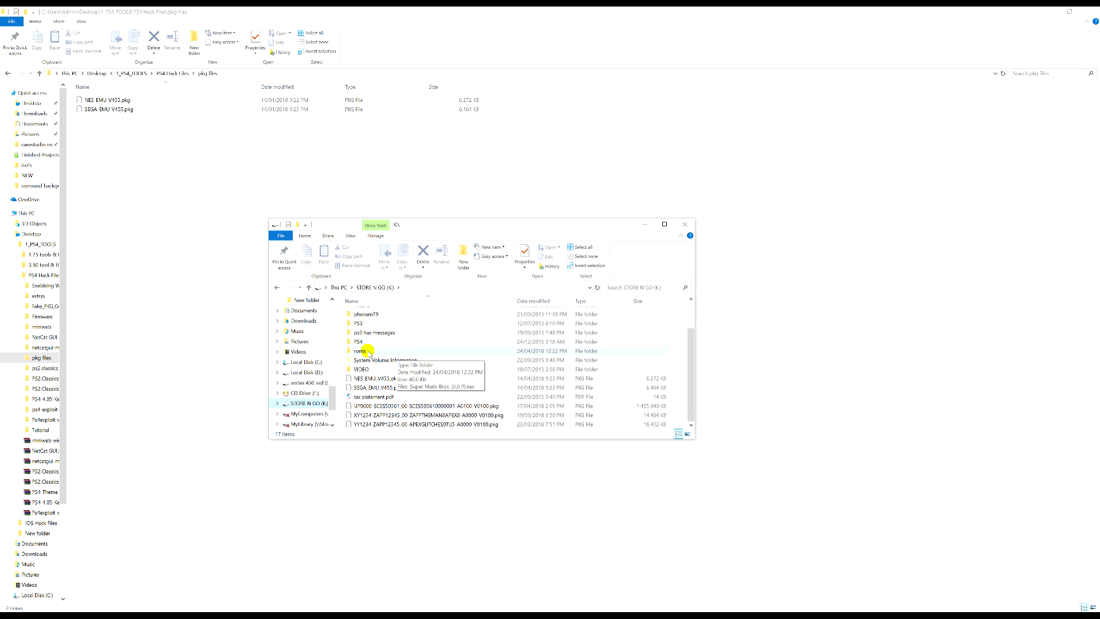
Make a new folder named roms on drive K: and open it.
{"action": "left_click", "coordinate": [361, 350]}
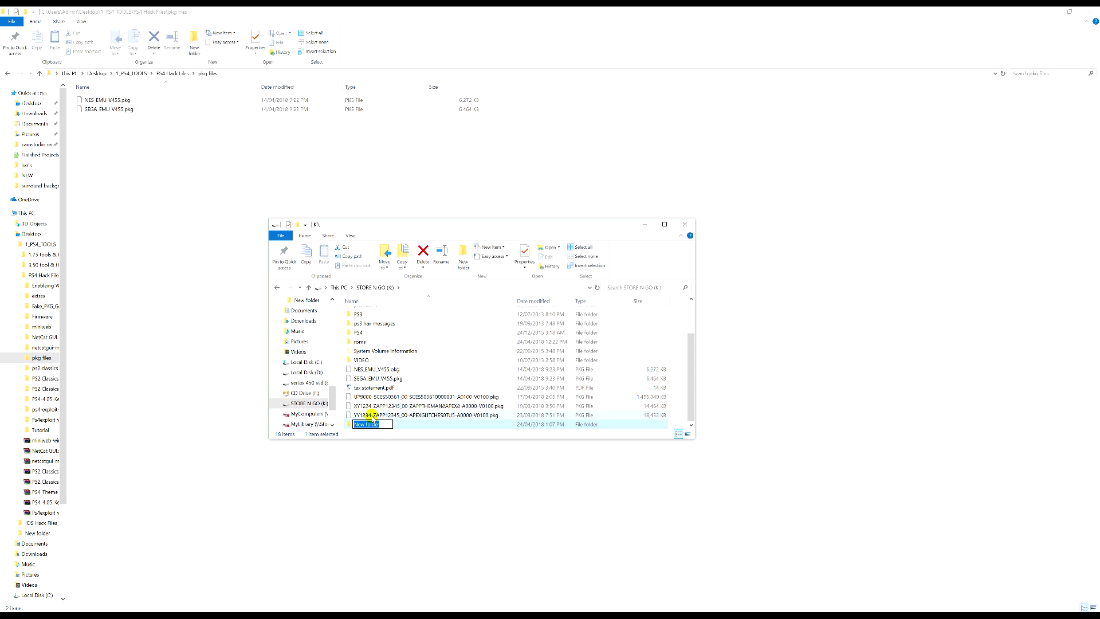
{"action": "type", "text": "roms"}
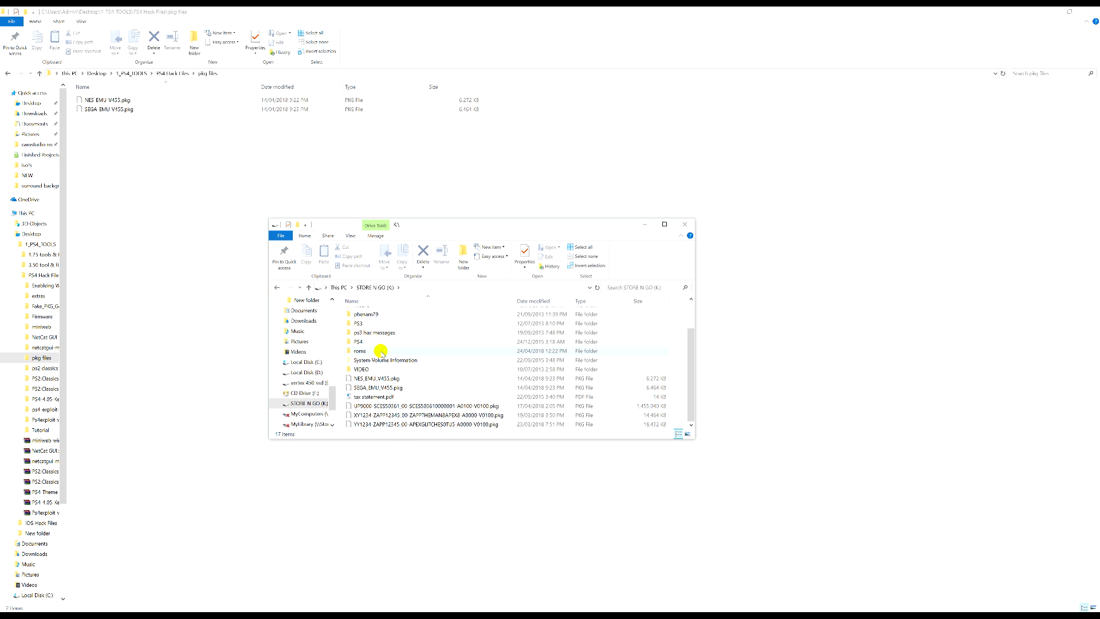
{"action": "double_click", "coordinate": [359, 351]}
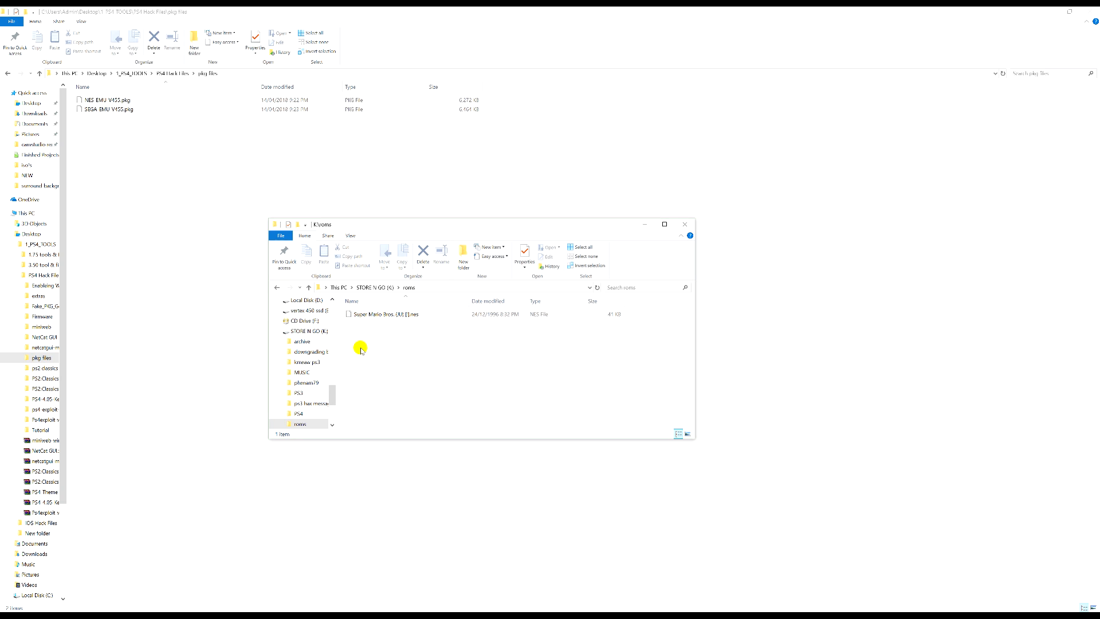
Open the roms folder and minimize the ps4-exploit-host console window.
{"action": "left_click", "coordinate": [386, 313]}
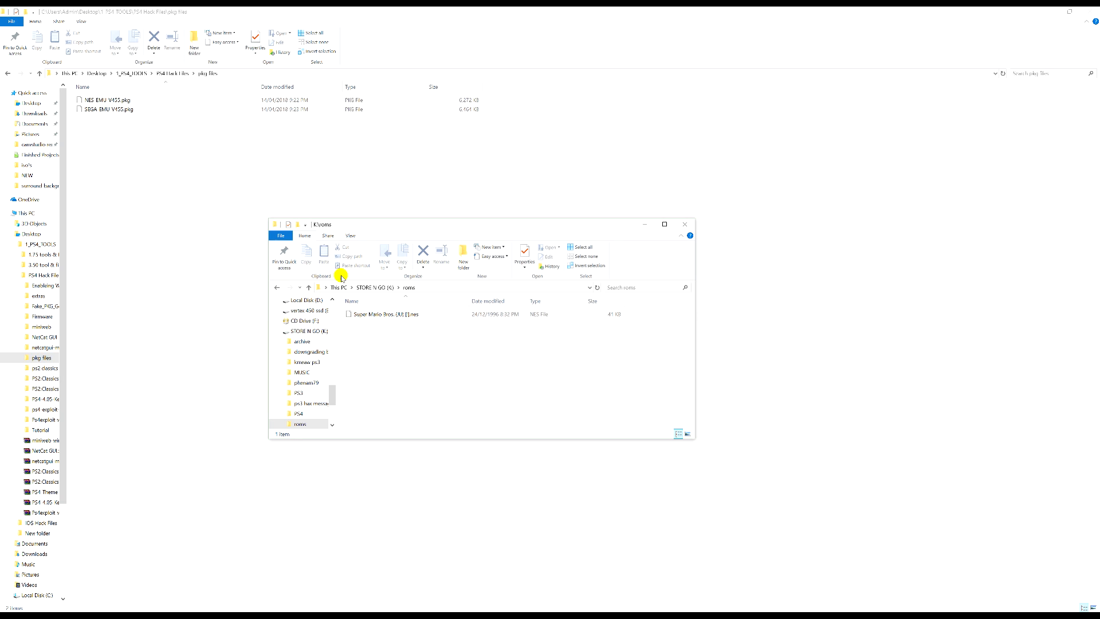
{"action": "mouse_move", "coordinate": [796, 447]}
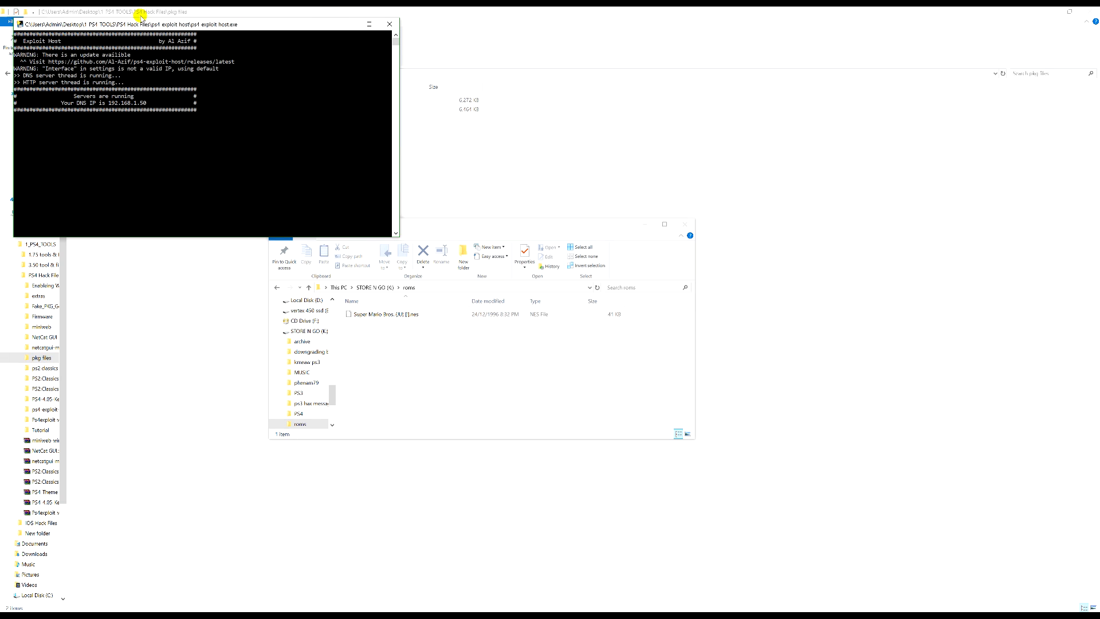
{"action": "mouse_move", "coordinate": [347, 26]}
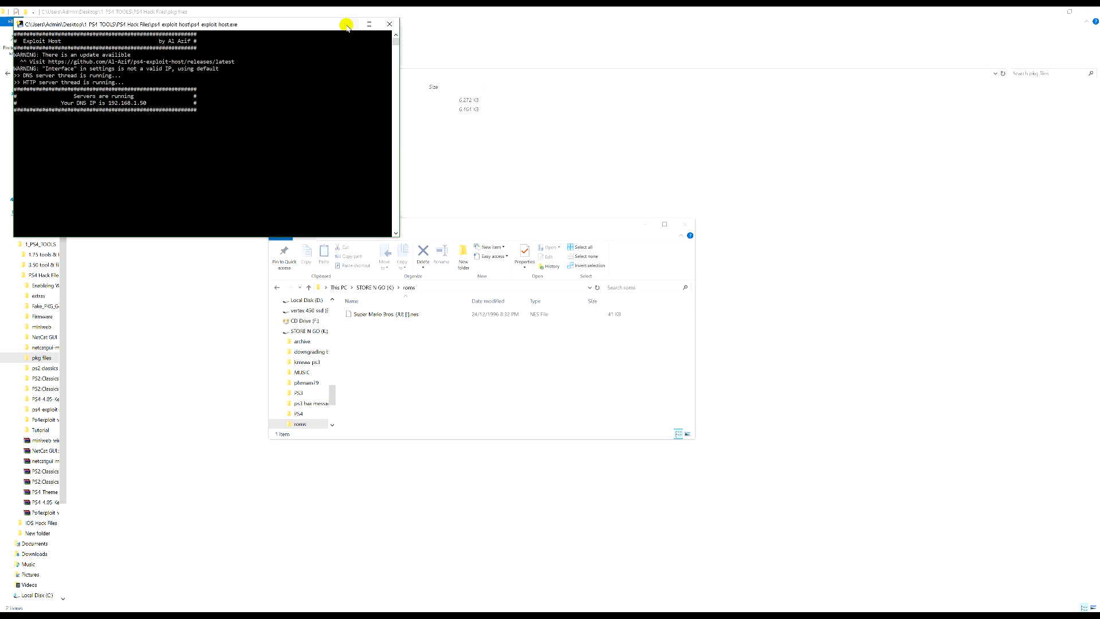
{"action": "left_click", "coordinate": [368, 24]}
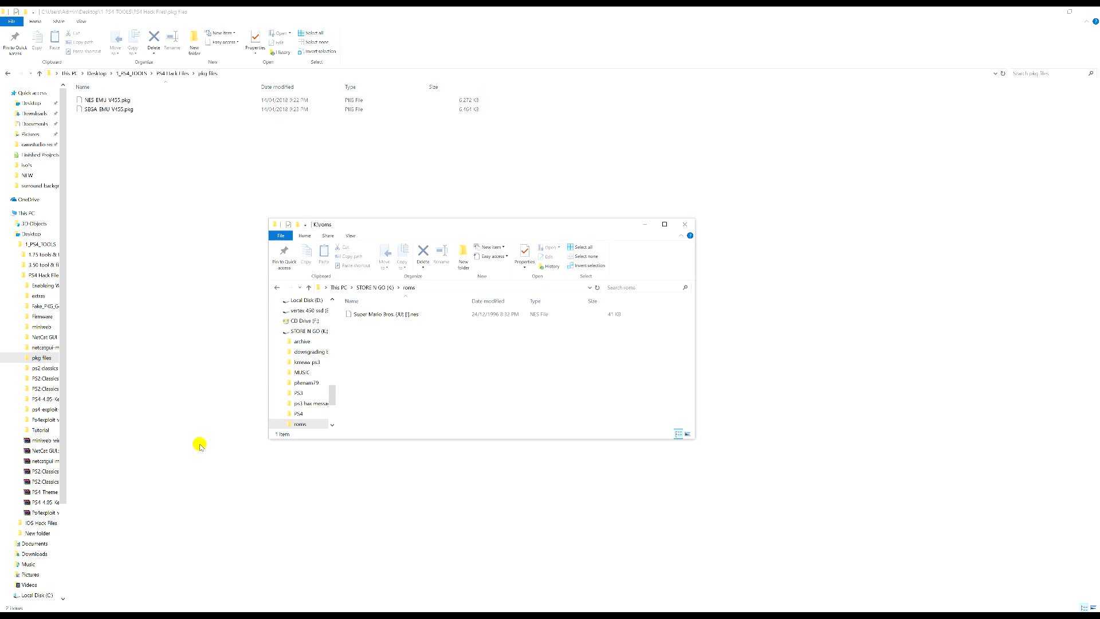
{"action": "mouse_move", "coordinate": [362, 487]}
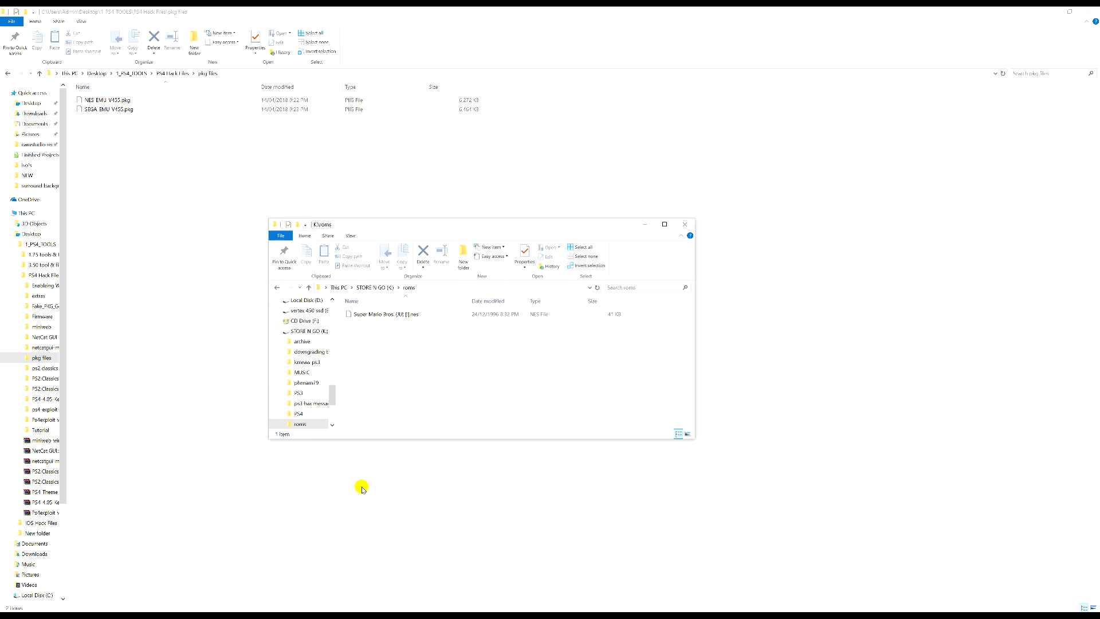
{"action": "mouse_move", "coordinate": [349, 471]}
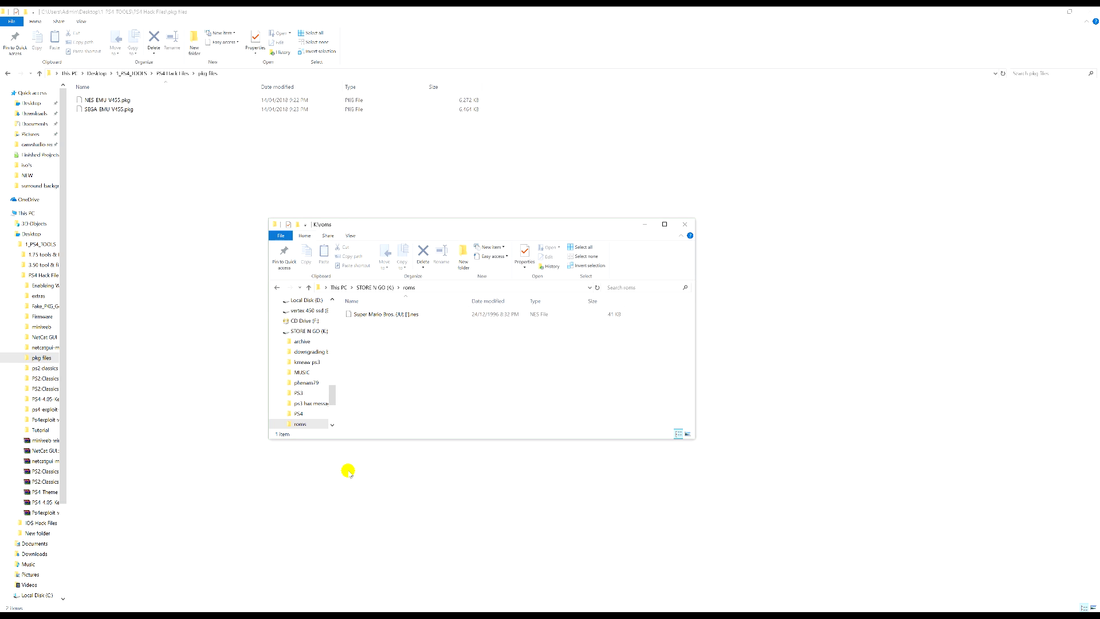
{"action": "mouse_move", "coordinate": [640, 602]}
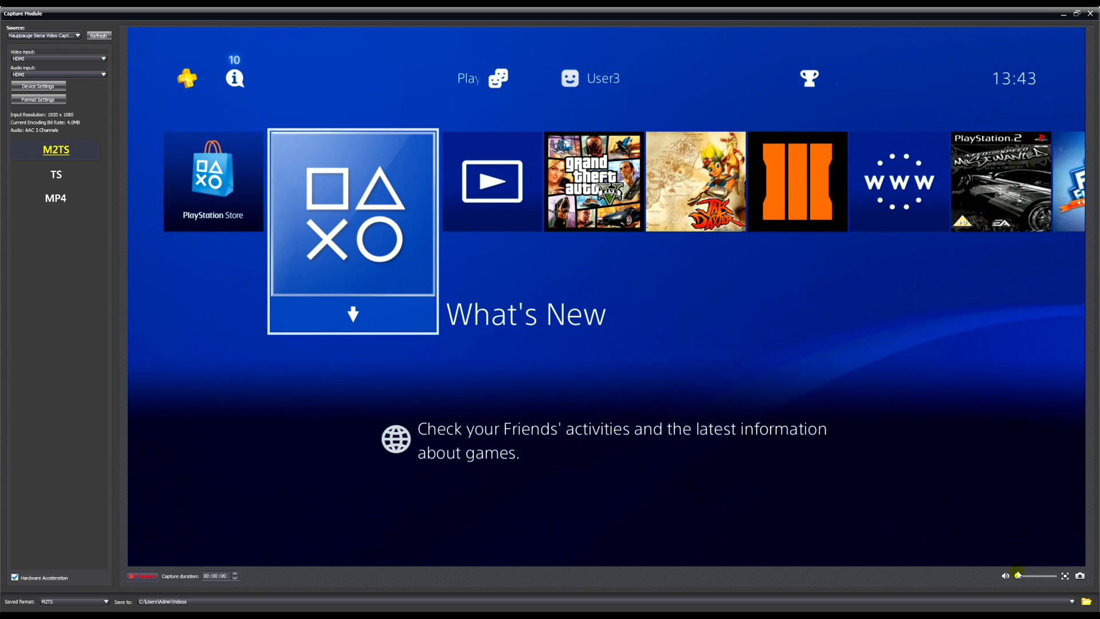
Raise the preview volume and open User's Guide/Helpful Info from PS4 Settings.
{"action": "left_click_drag", "start_coordinate": [1017, 575], "coordinate": [1054, 575]}
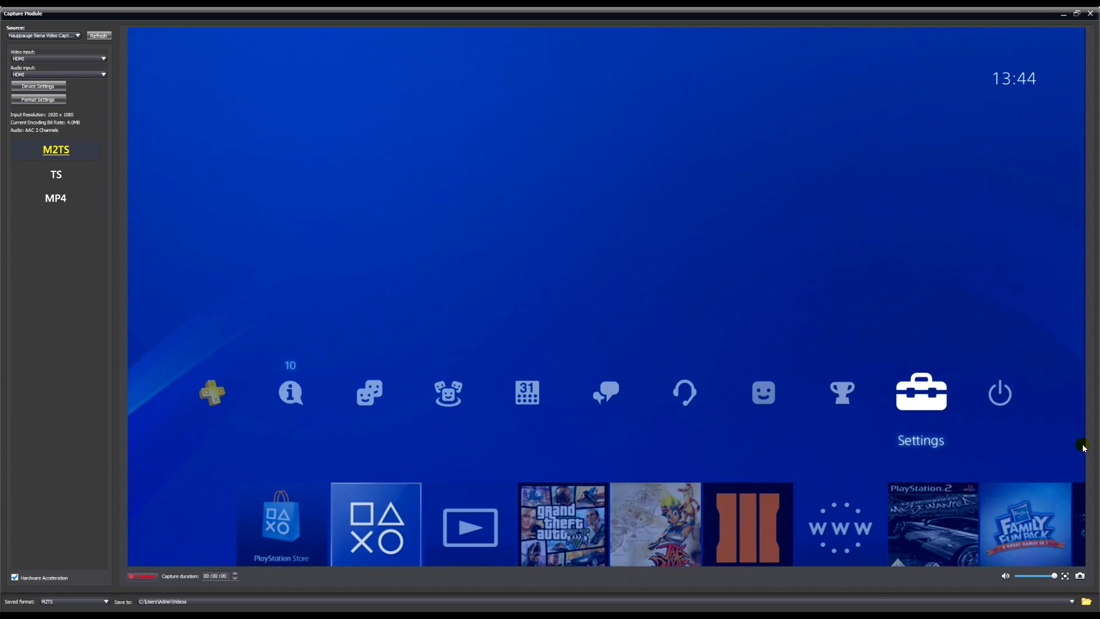
{"action": "left_click", "coordinate": [920, 391]}
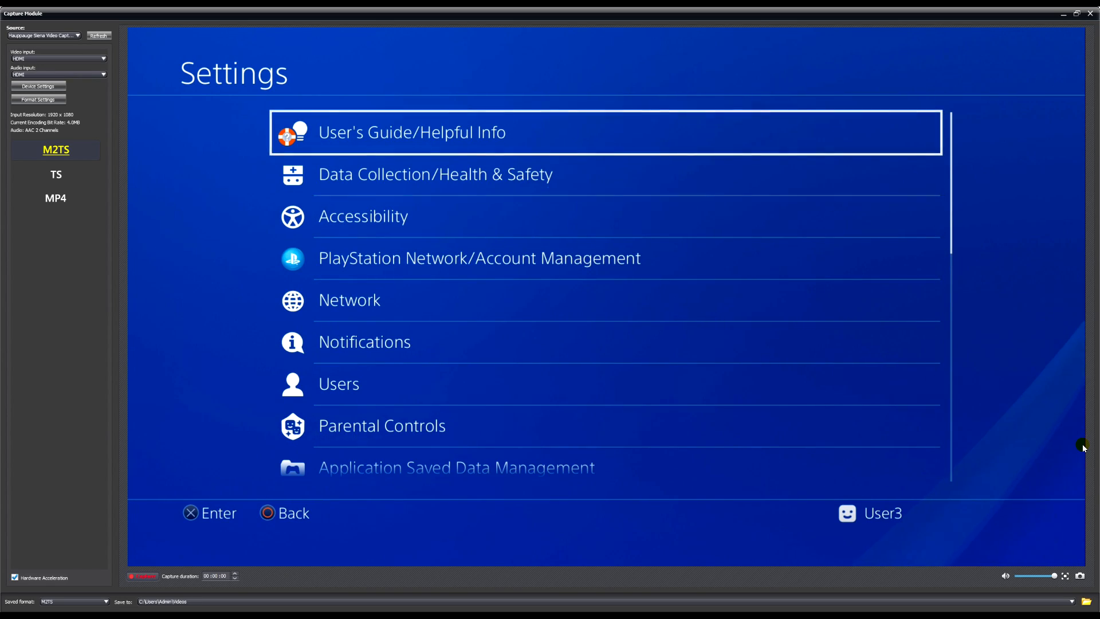
{"action": "left_click", "coordinate": [411, 132]}
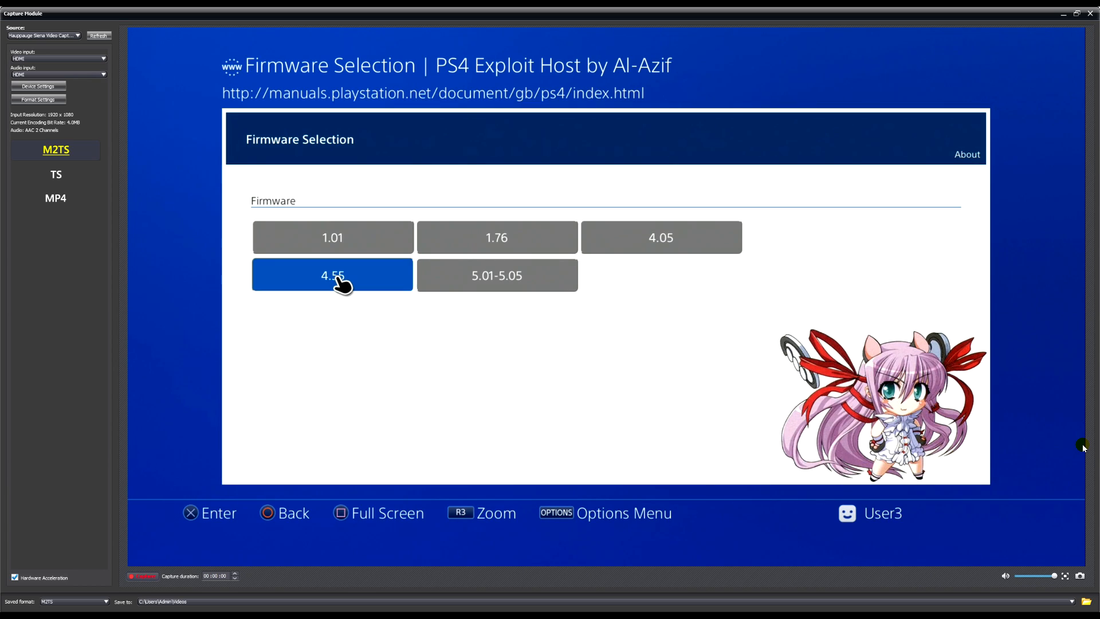
Pick firmware 4.55 on the exploit host page and run HEN.
{"action": "left_click", "coordinate": [332, 274]}
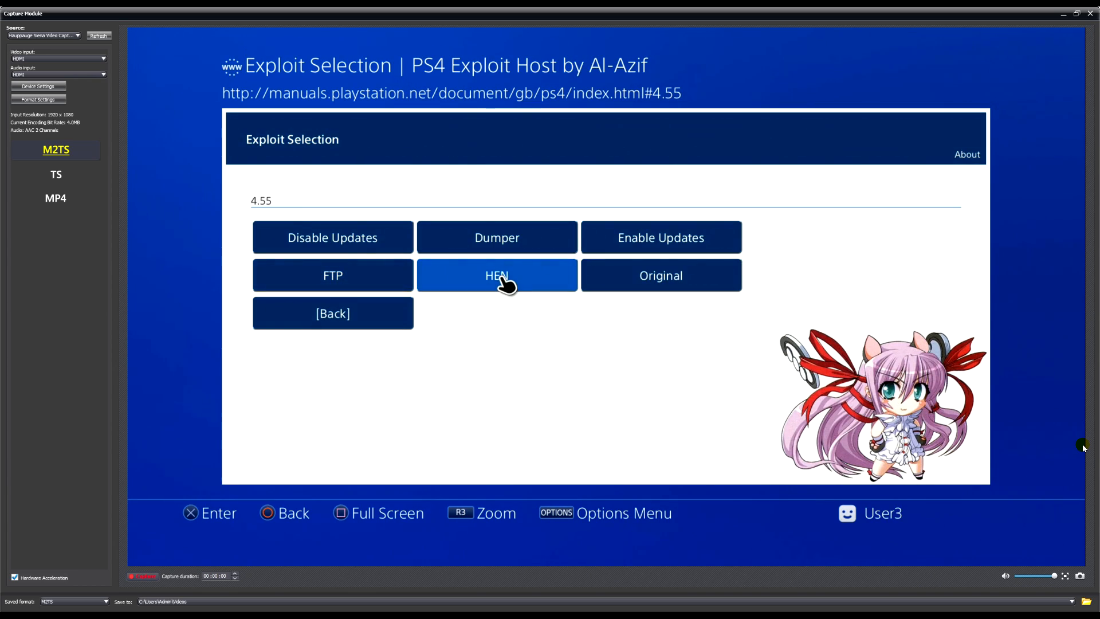
{"action": "left_click", "coordinate": [496, 275]}
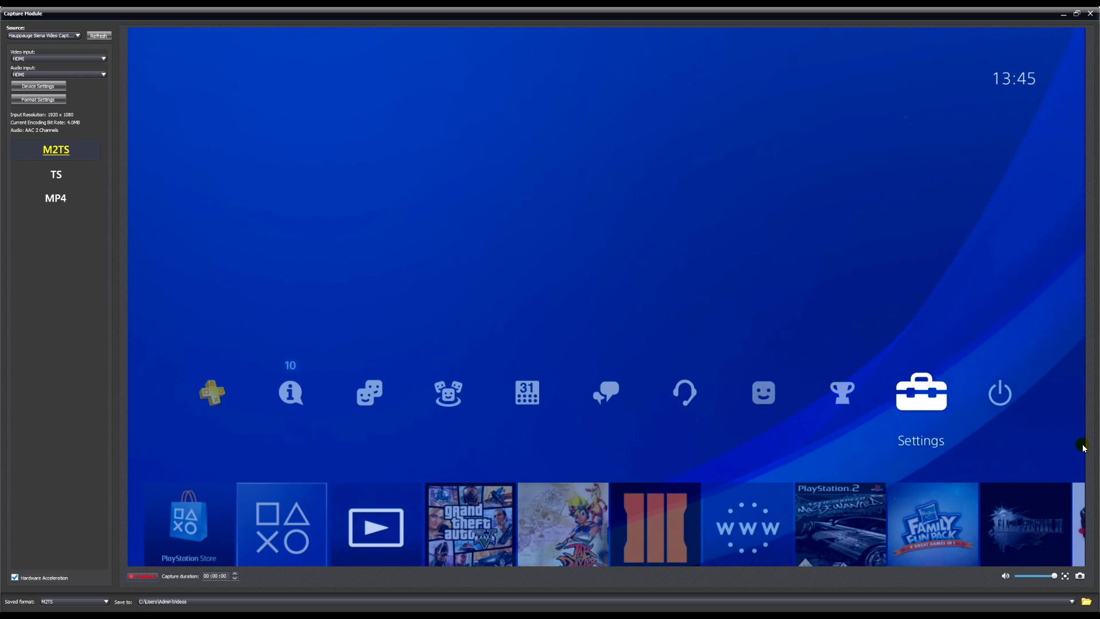
Go to Settings > Debug Settings > Game and highlight Package Installer.
{"action": "left_click", "coordinate": [921, 391]}
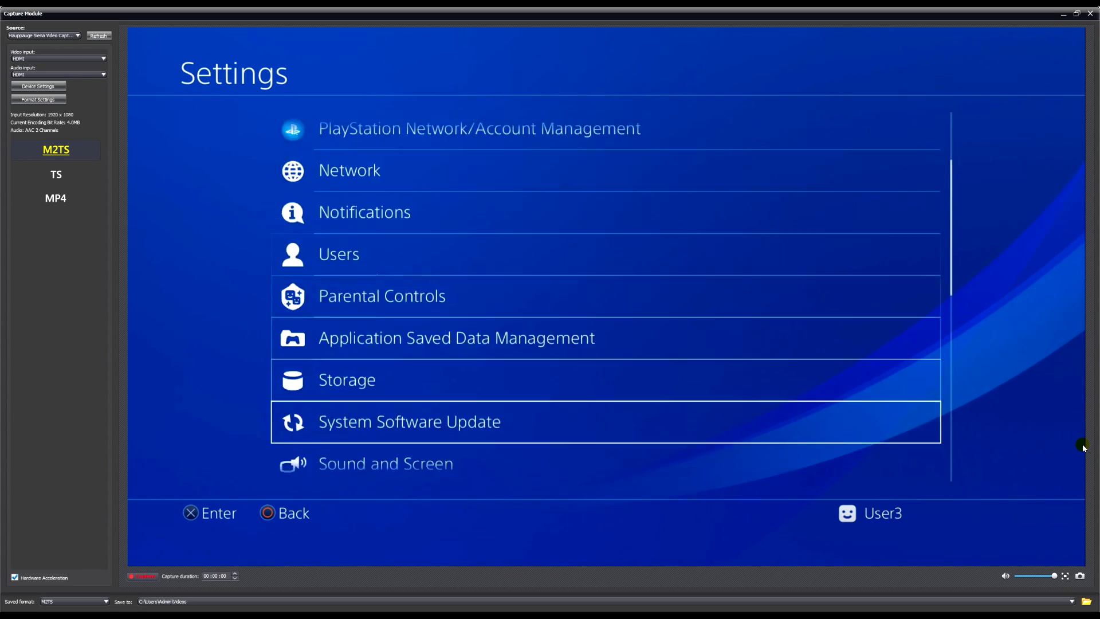
{"action": "scroll", "scroll_direction": "down", "scroll_amount": 3}
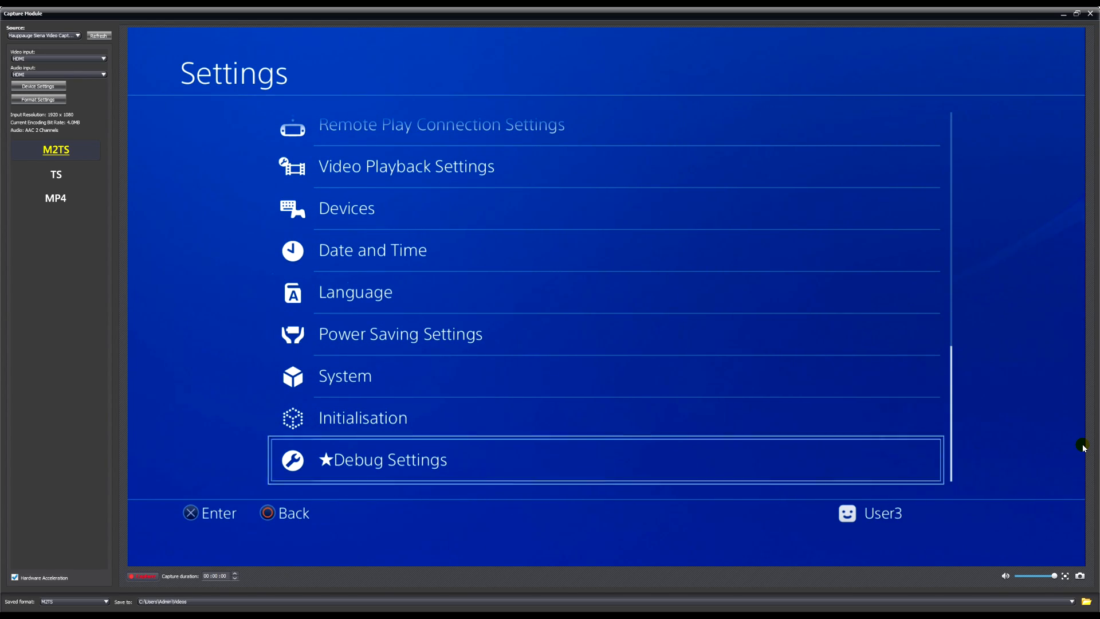
{"action": "left_click", "coordinate": [381, 459]}
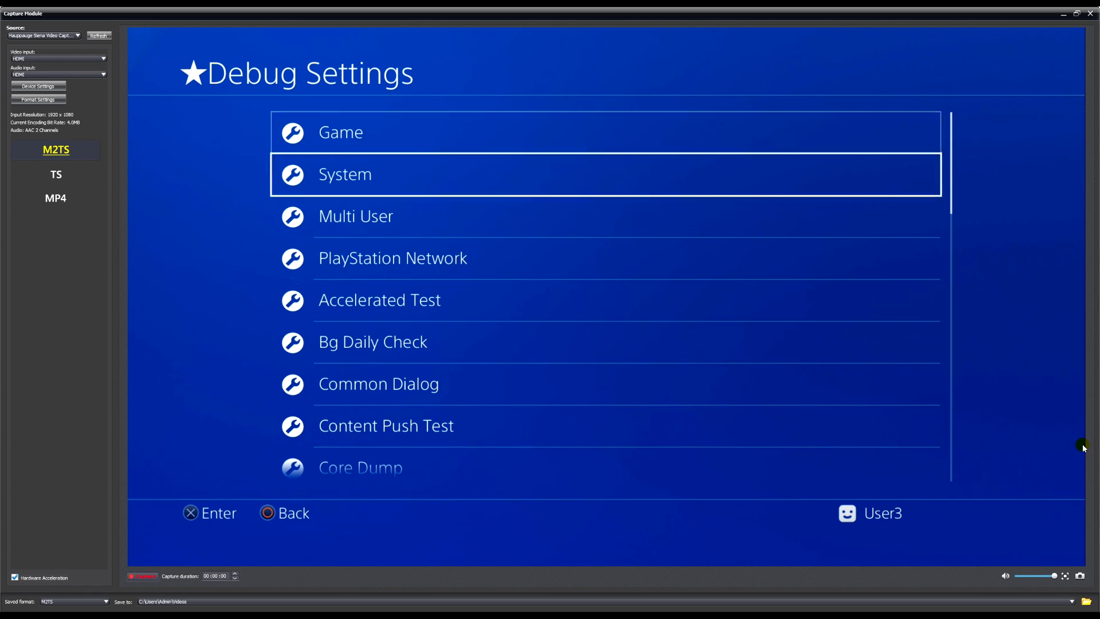
{"action": "left_click", "coordinate": [340, 132]}
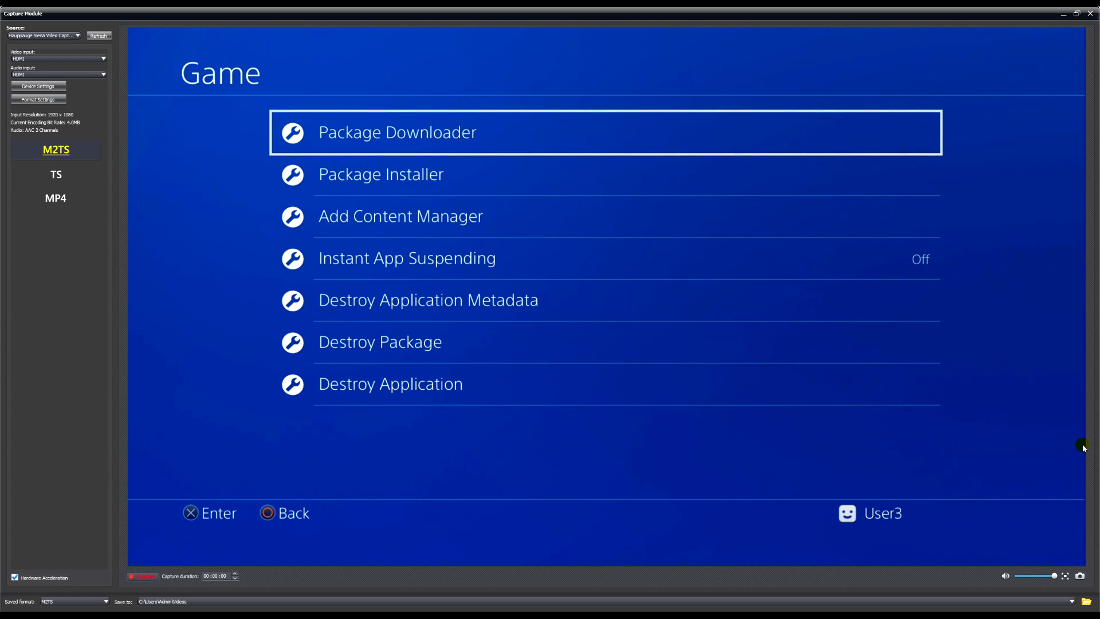
{"action": "key", "text": "Down"}
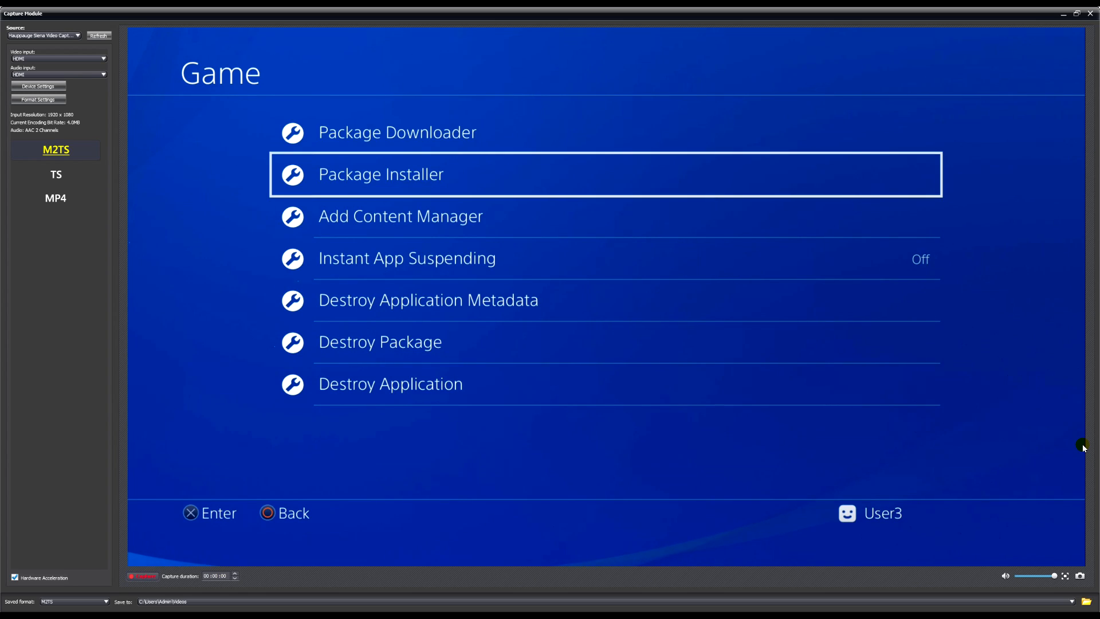
{"action": "left_click", "coordinate": [381, 175]}
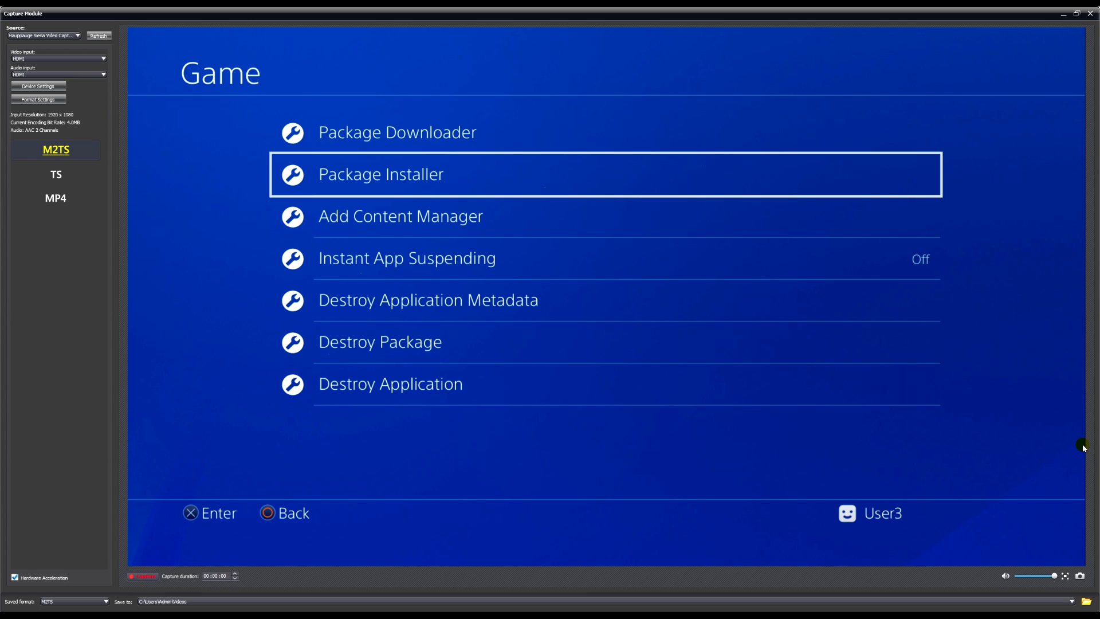
Open Package Installer and choose ★Install all for the NES and SEGA packages.
{"action": "left_click", "coordinate": [380, 174]}
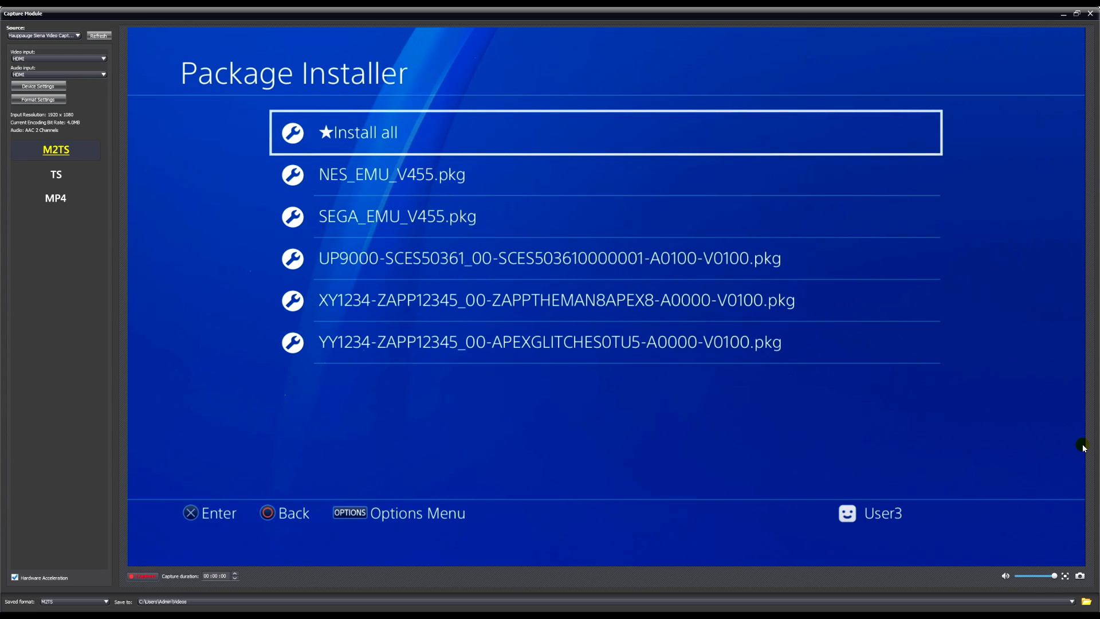
{"action": "key", "text": "down"}
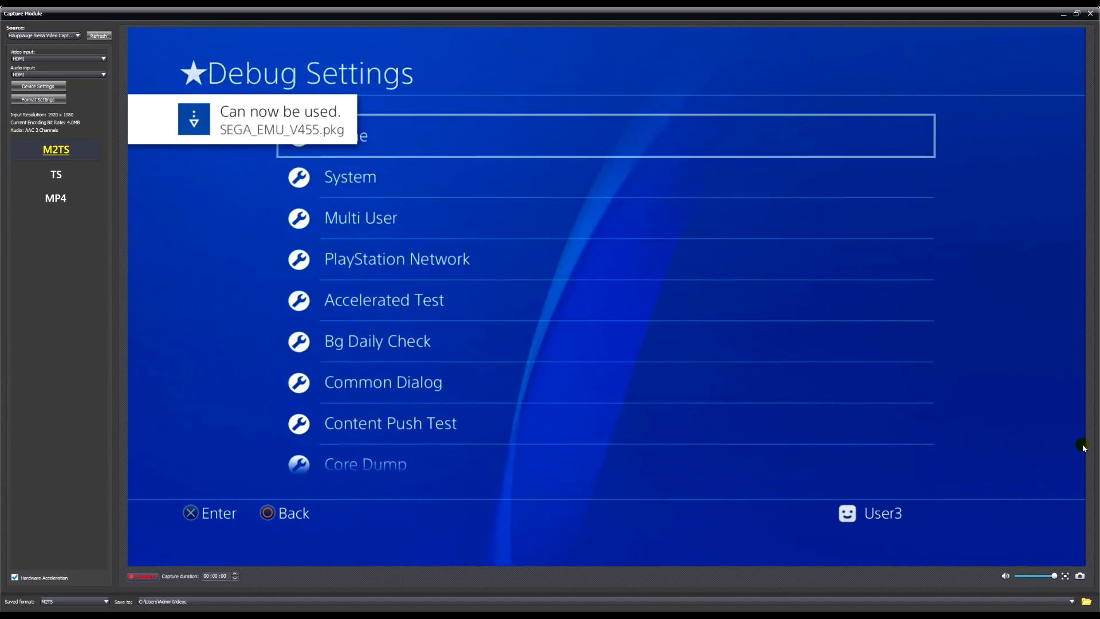
{"action": "key", "text": "Escape"}
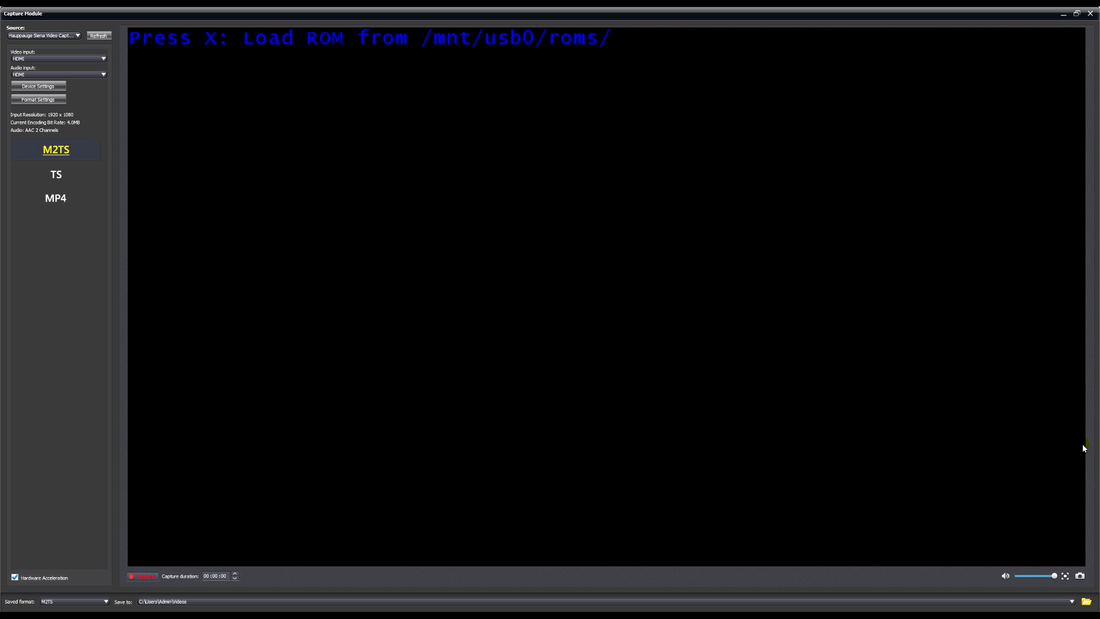
Load a ROM from /mnt/usb0/roms/ in the SEGA emulator.
{"action": "key", "text": "x"}
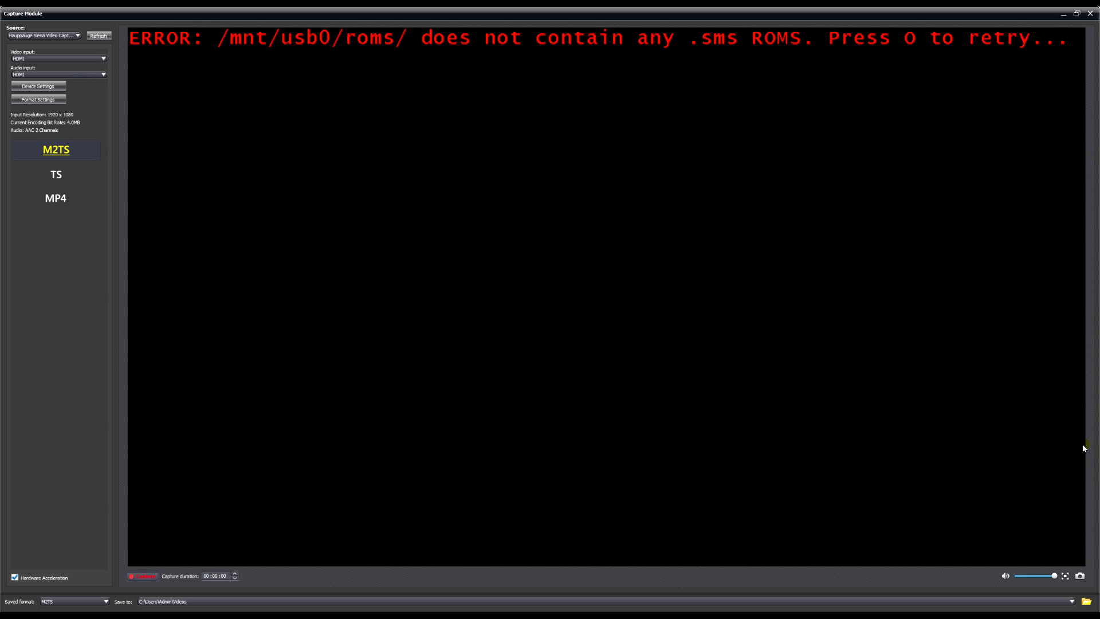